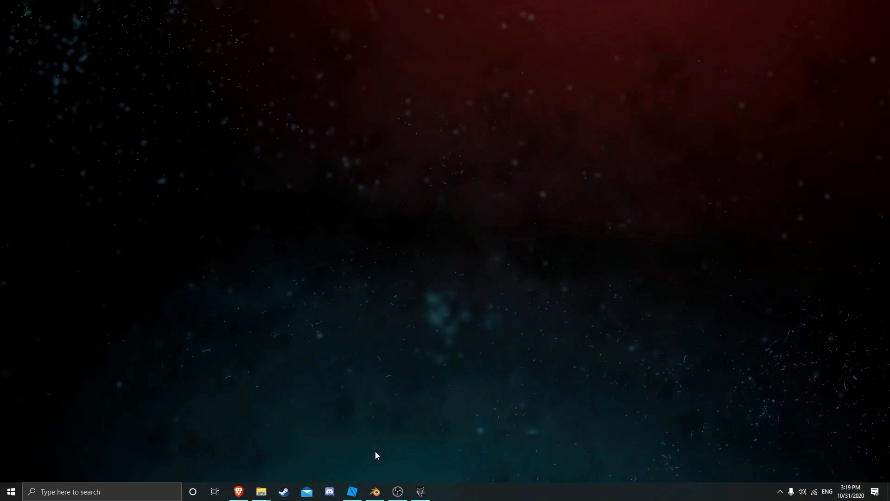
{"action": "mouse_move", "coordinate": [300, 477]}
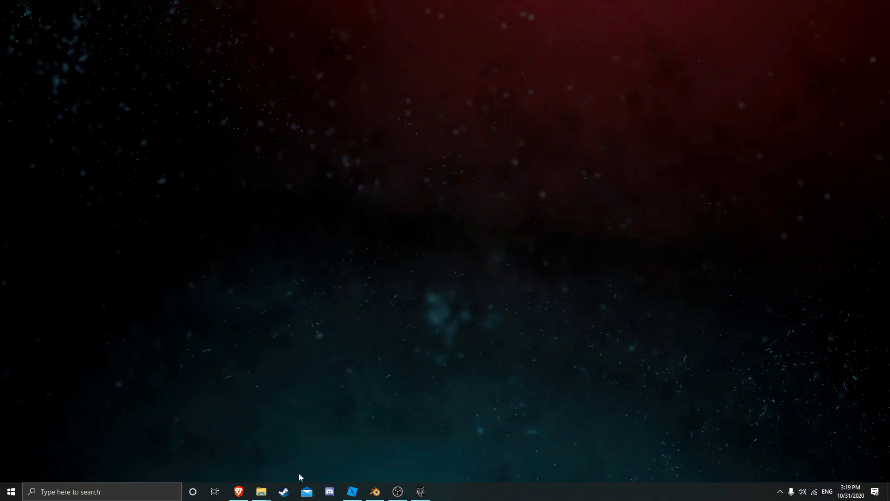
{"action": "mouse_move", "coordinate": [260, 491]}
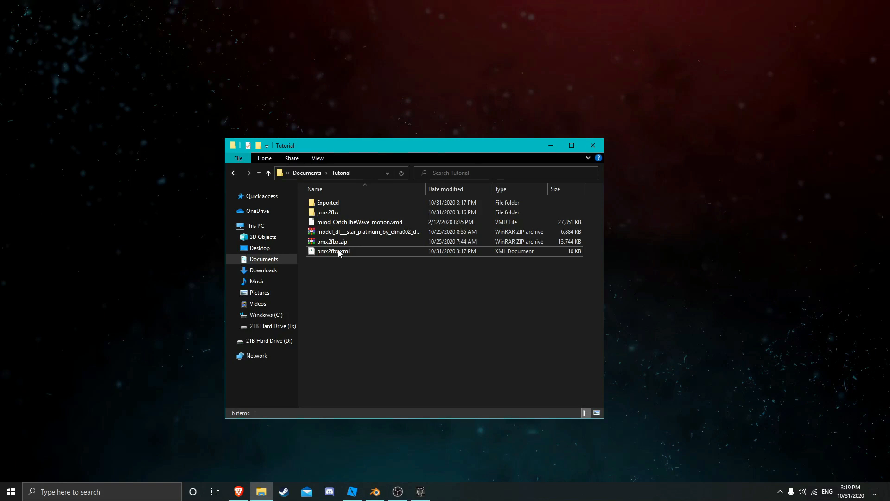
{"action": "mouse_move", "coordinate": [364, 232]}
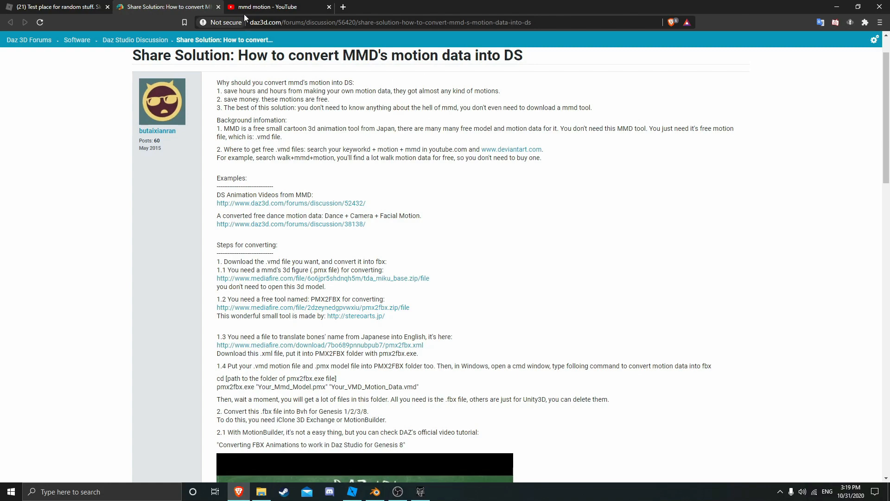
Step: Browse the YouTube search results for MMD motion downloads in Brave
{"action": "left_click", "coordinate": [277, 6]}
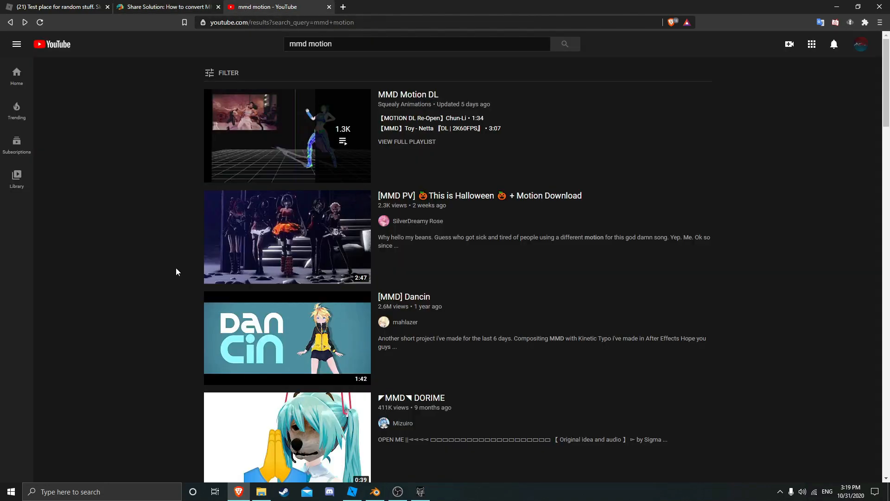
{"action": "scroll", "scroll_direction": "down", "scroll_amount": 3}
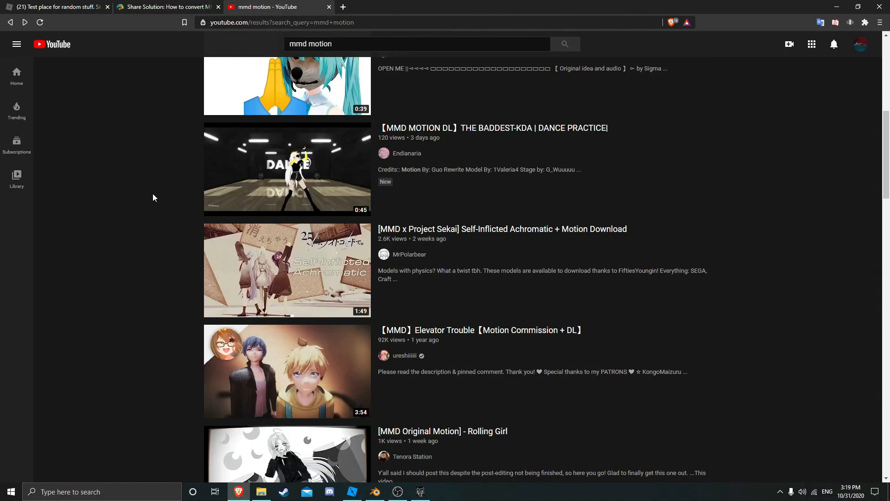
{"action": "scroll", "scroll_direction": "down", "scroll_amount": 3}
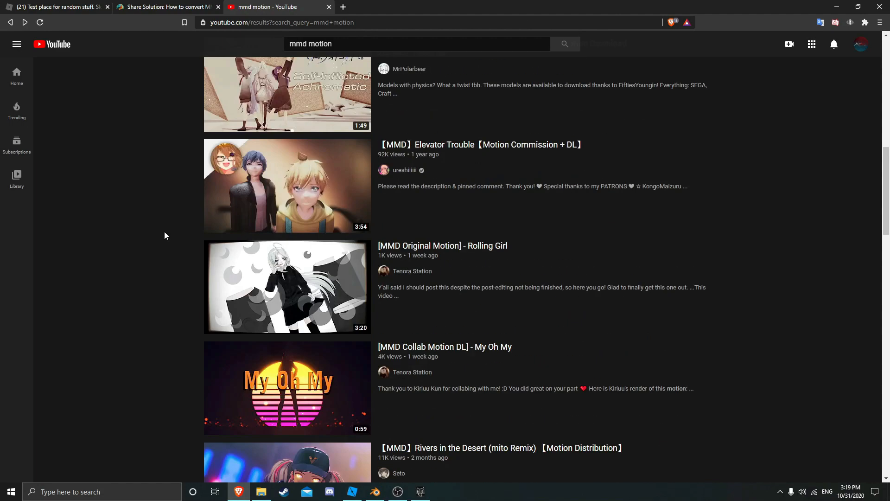
{"action": "scroll", "scroll_direction": "down", "scroll_amount": 3}
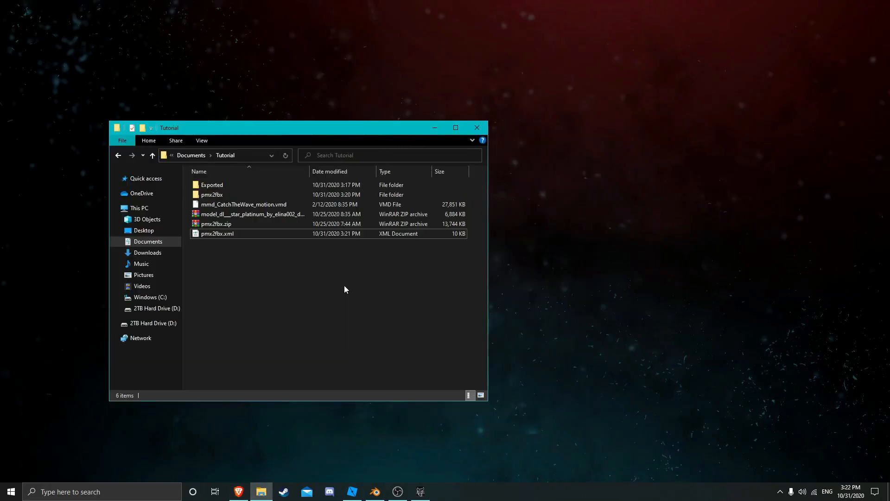
Step: Replace the older pmx2fbx.xml in the pmx2fbx folder, then open the Star Platinum model zip
{"action": "left_click", "coordinate": [216, 223]}
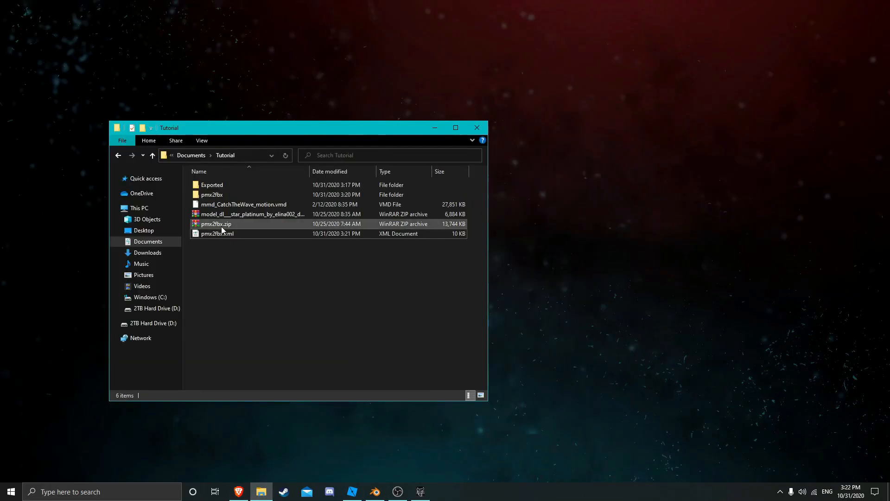
{"action": "double_click", "coordinate": [216, 224]}
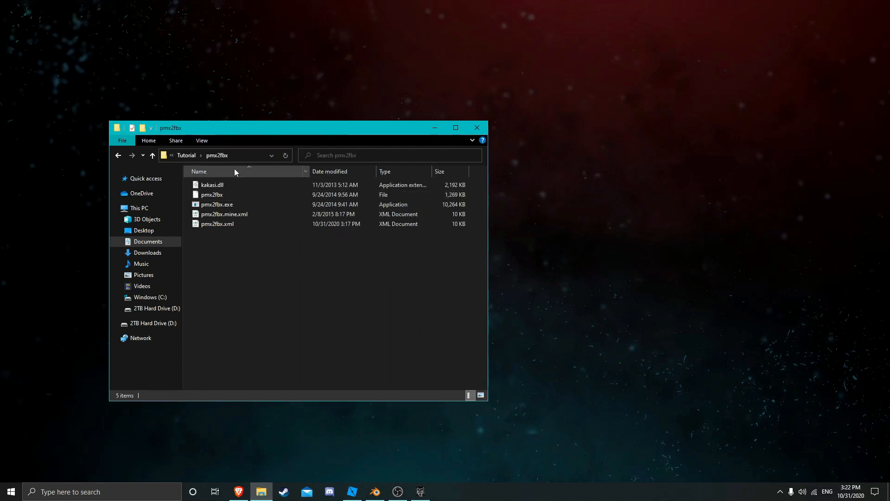
{"action": "left_click", "coordinate": [152, 155]}
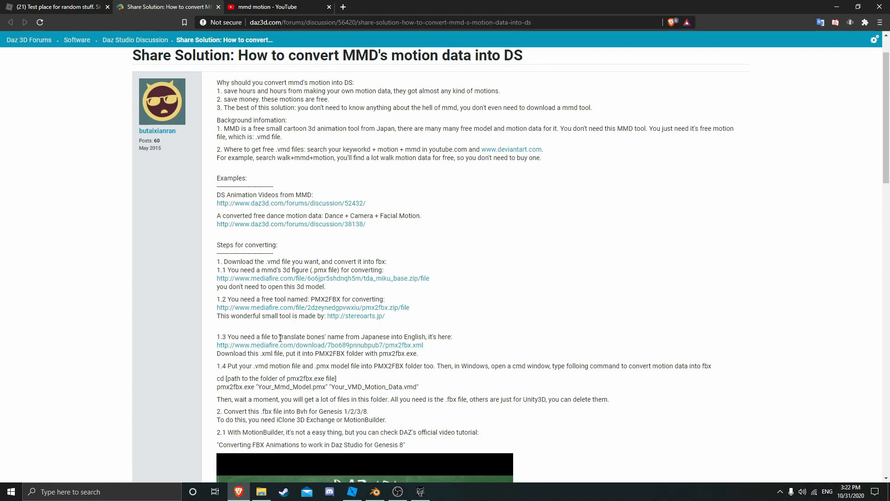
{"action": "left_click_drag", "start_coordinate": [279, 336], "coordinate": [427, 336]}
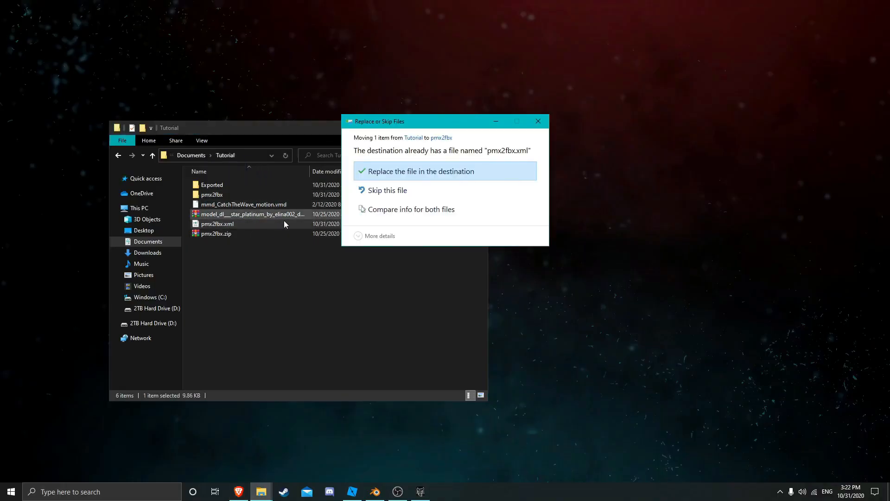
{"action": "left_click", "coordinate": [421, 171]}
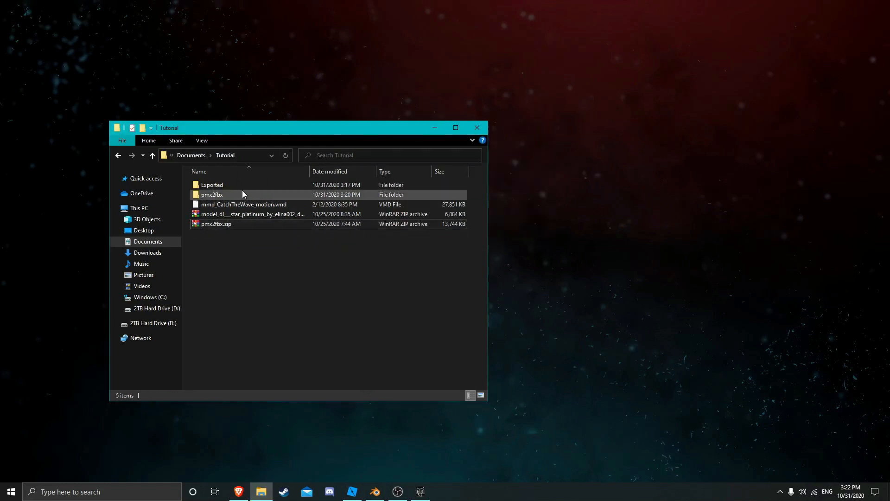
{"action": "double_click", "coordinate": [211, 194]}
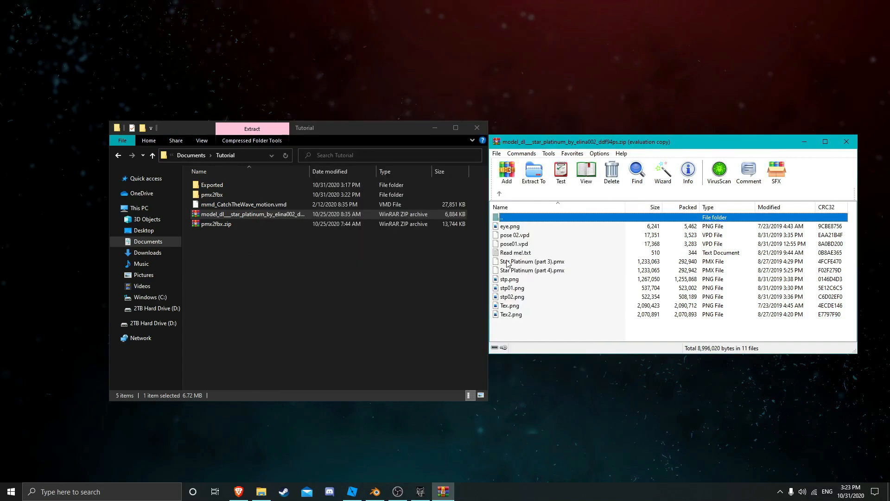
Step: Take Star Platinum (part 3).pmx out of the archive and close WinRAR
{"action": "left_click", "coordinate": [532, 261]}
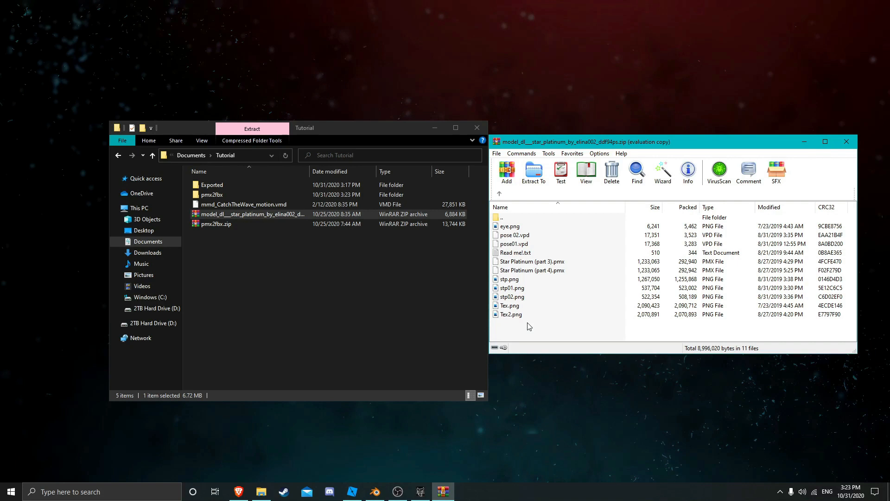
{"action": "left_click", "coordinate": [845, 142]}
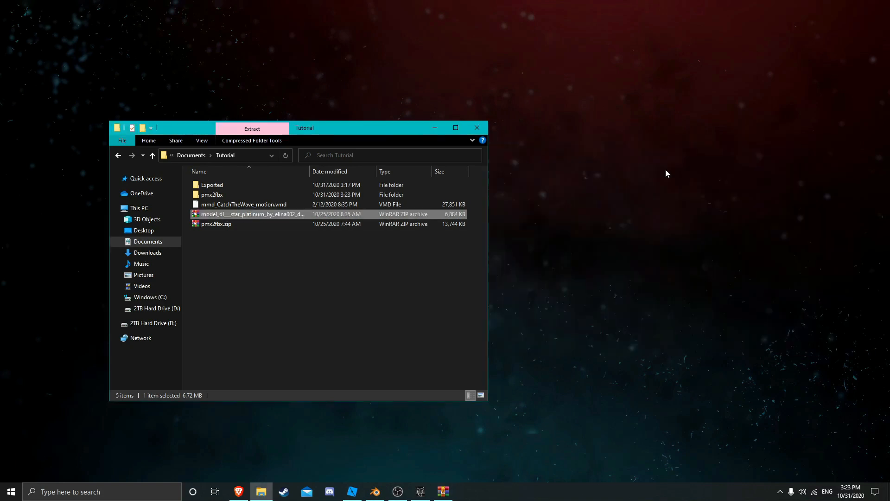
Step: Move the CatchTheWave motion into pmx2fbx and select it with Star Platinum (part 3).pmx
{"action": "left_click_drag", "start_coordinate": [244, 204], "coordinate": [255, 194]}
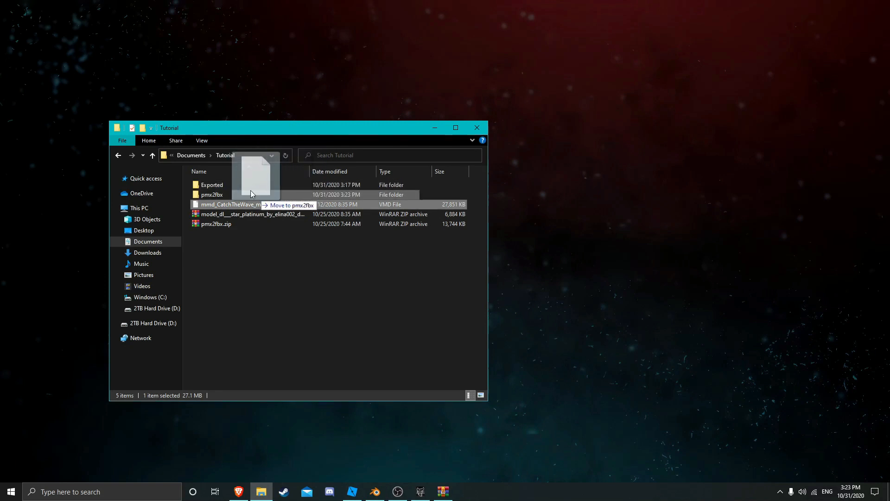
{"action": "left_click_drag", "start_coordinate": [250, 204], "coordinate": [210, 194]}
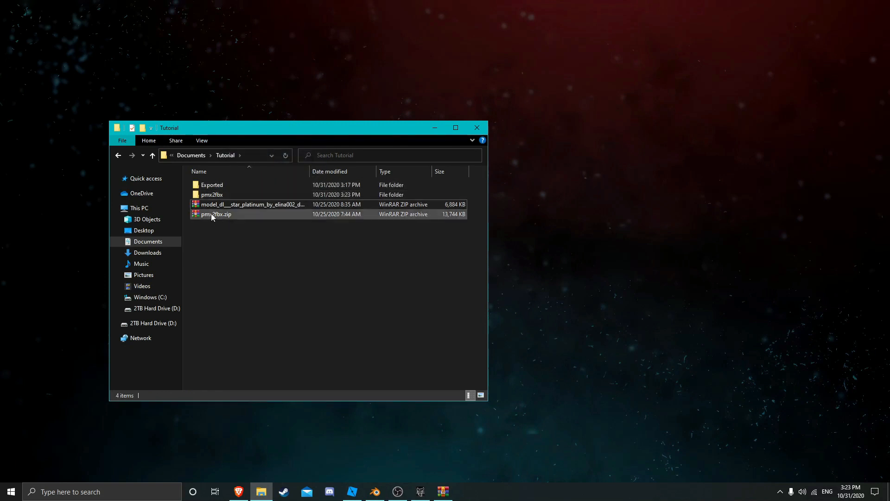
{"action": "double_click", "coordinate": [211, 194]}
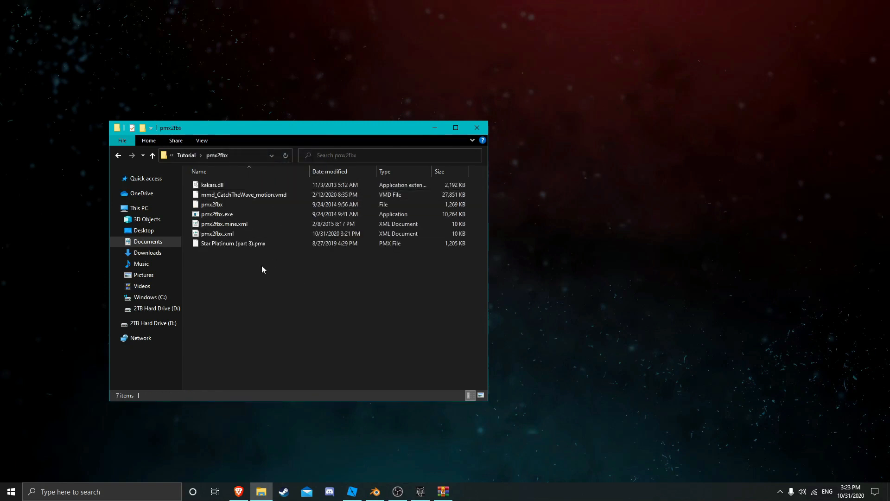
{"action": "left_click", "coordinate": [232, 243]}
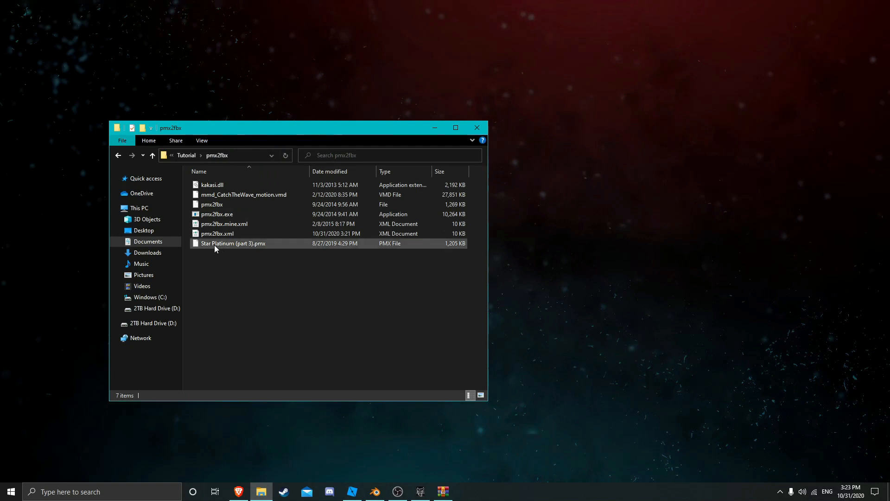
{"action": "left_click", "coordinate": [233, 243]}
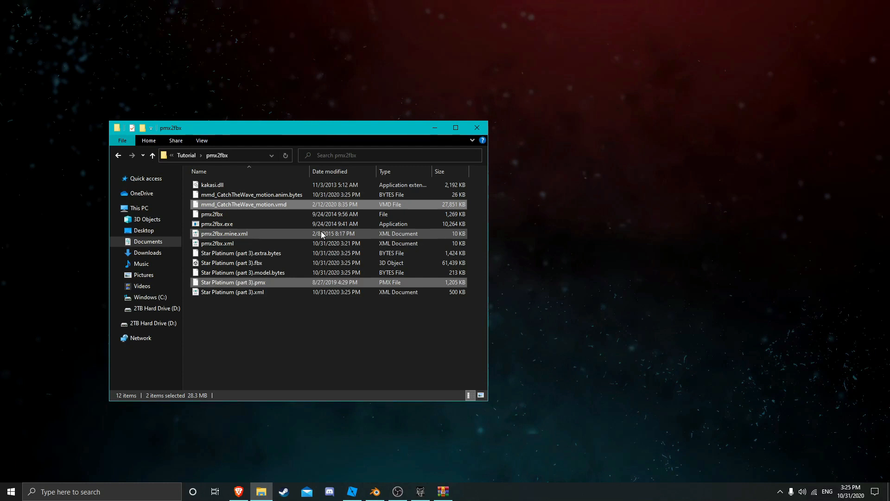
Step: Select the converted Star Platinum (part 3).fbx and bring up FBX Converter from the taskbar
{"action": "left_click", "coordinate": [257, 328]}
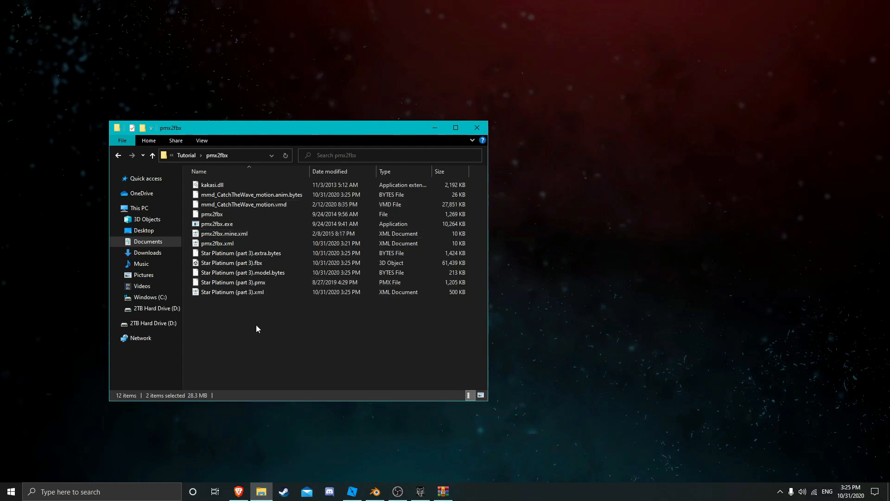
{"action": "left_click", "coordinate": [231, 262]}
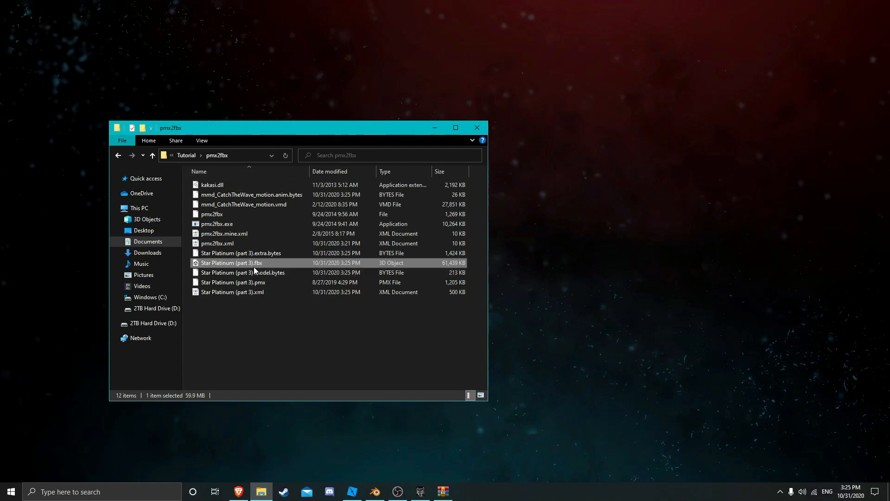
{"action": "mouse_move", "coordinate": [296, 366]}
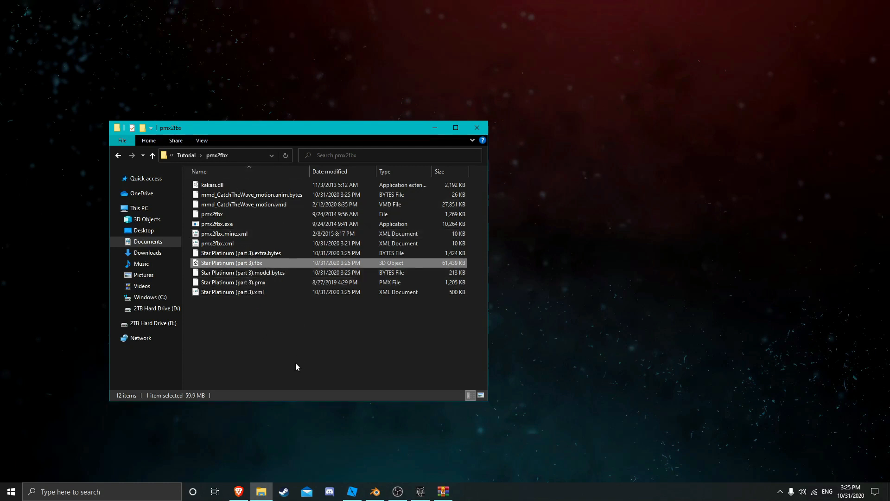
{"action": "mouse_move", "coordinate": [397, 491]}
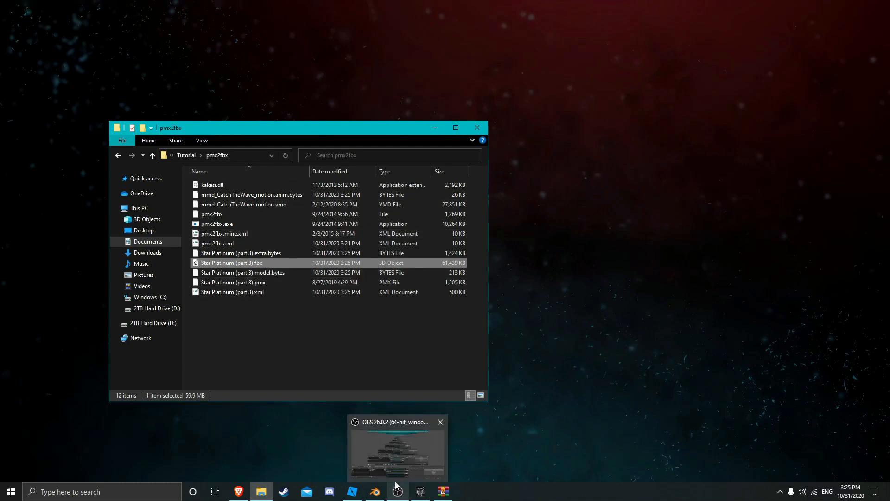
{"action": "left_click", "coordinate": [374, 491]}
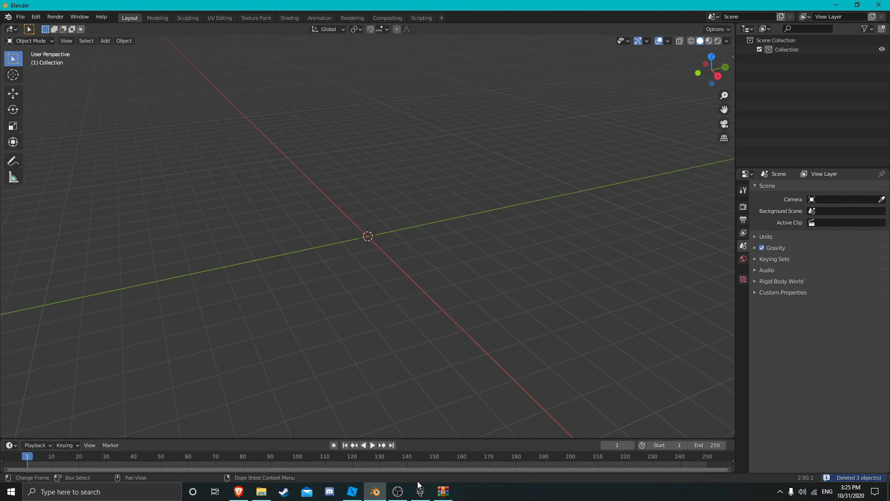
{"action": "left_click", "coordinate": [419, 492]}
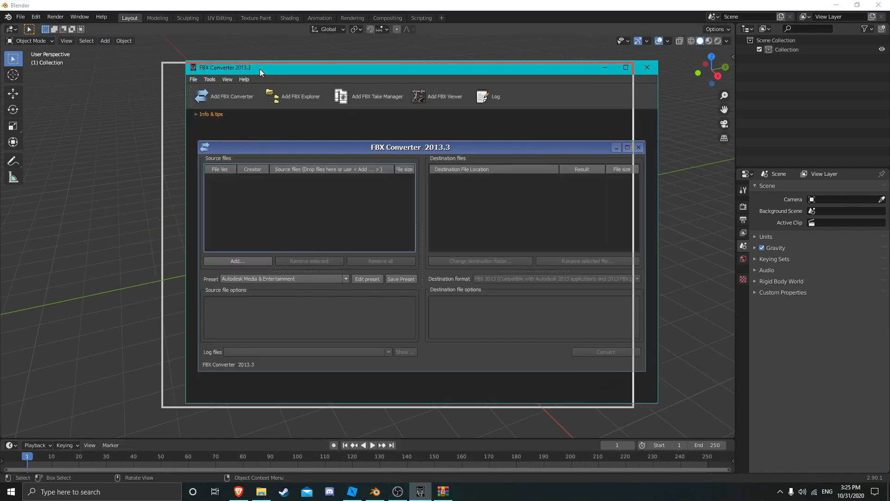
Step: Add Star Platinum (part 3).fbx as the converter's source file
{"action": "left_click_drag", "start_coordinate": [260, 67], "coordinate": [255, 60]}
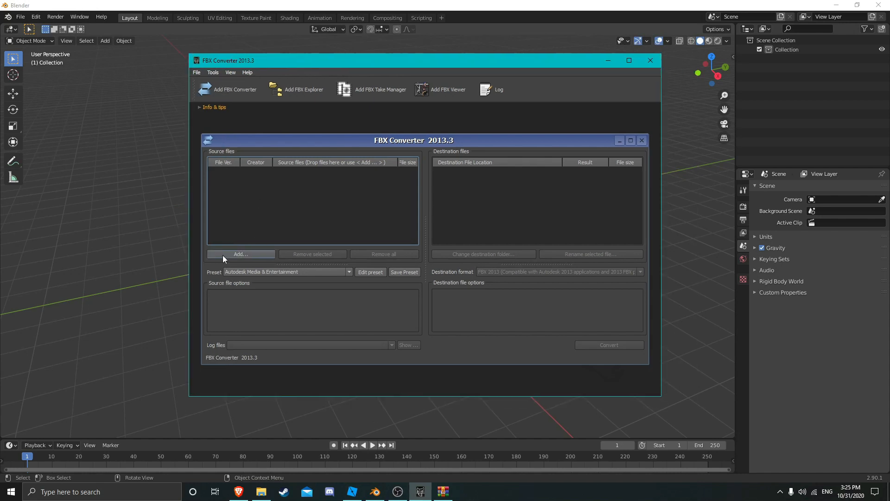
{"action": "left_click", "coordinate": [240, 254]}
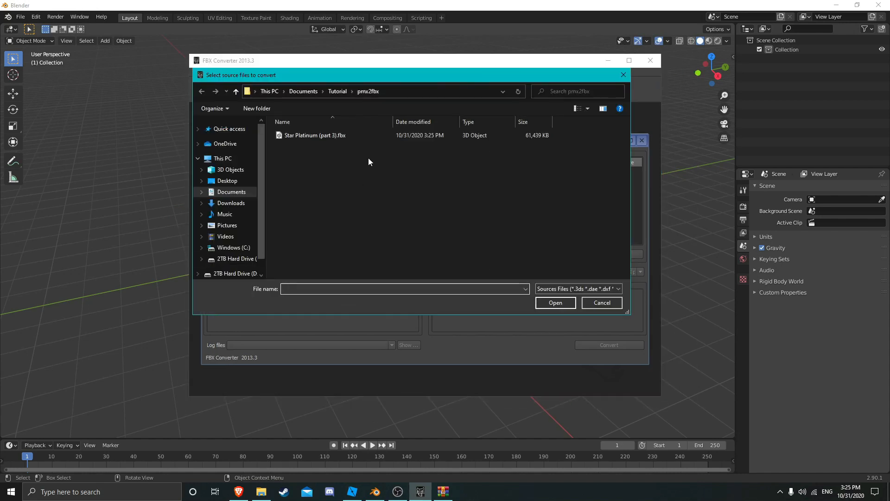
{"action": "left_click", "coordinate": [315, 135]}
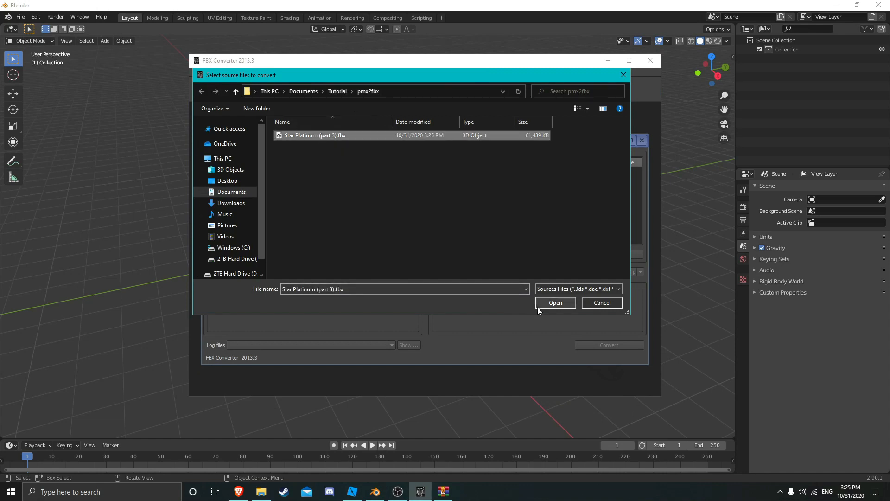
{"action": "left_click", "coordinate": [554, 302]}
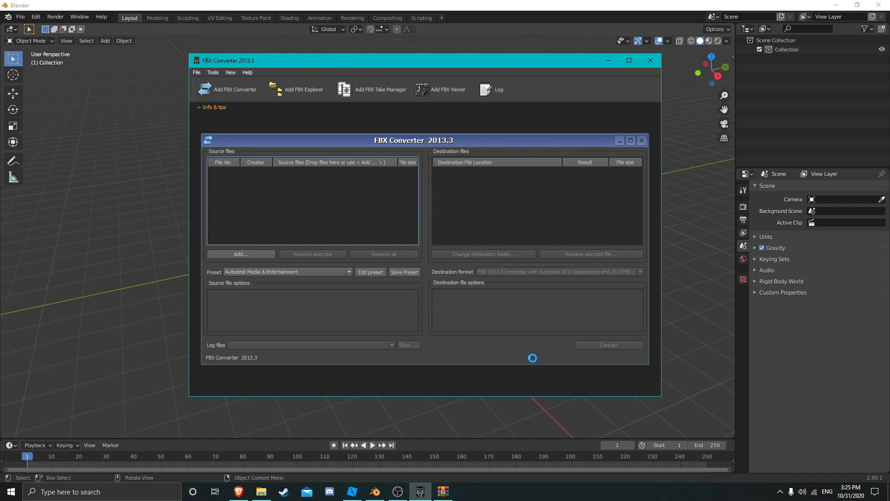
{"action": "left_click", "coordinate": [240, 253]}
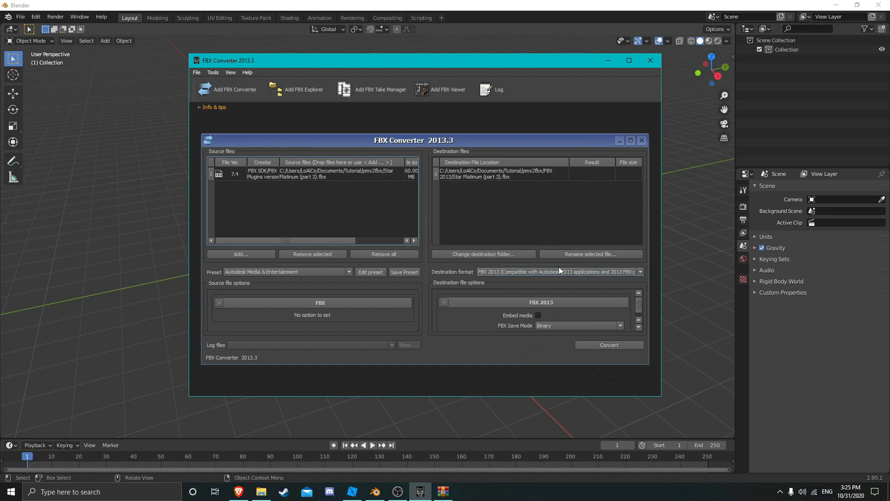
Step: Set the destination format to FBX 2013 and run the conversion
{"action": "left_click", "coordinate": [558, 272]}
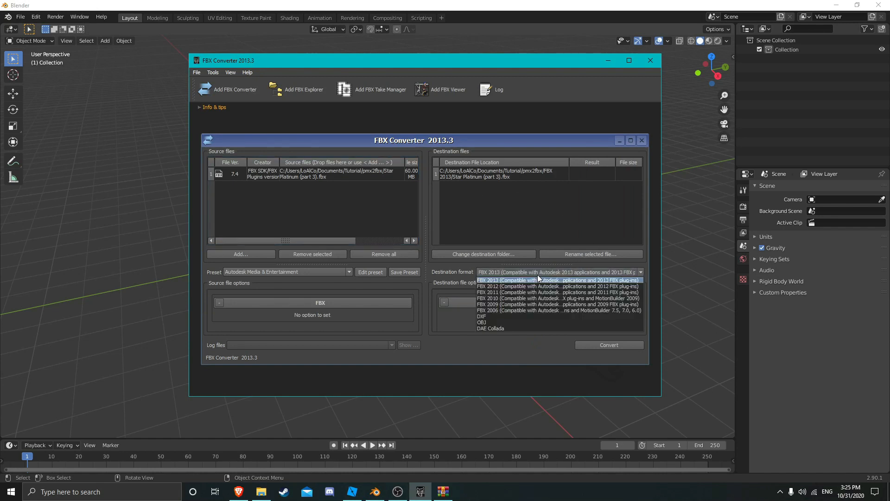
{"action": "left_click", "coordinate": [558, 280]}
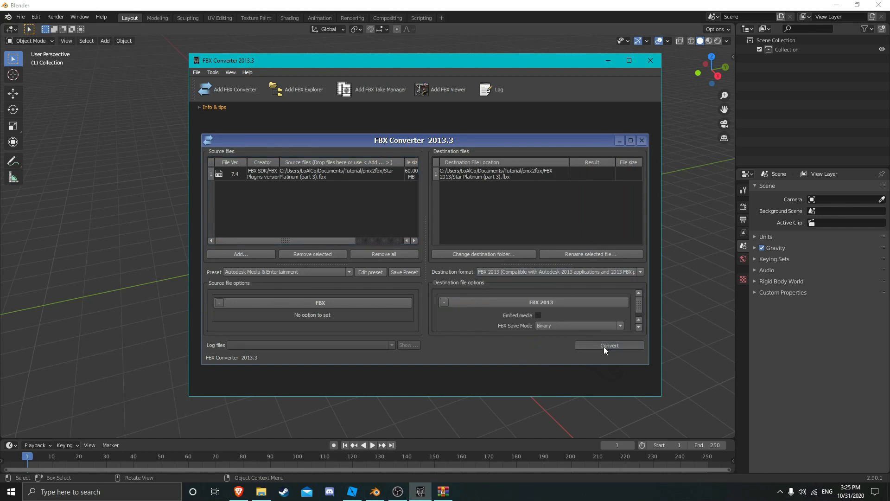
{"action": "left_click", "coordinate": [609, 345]}
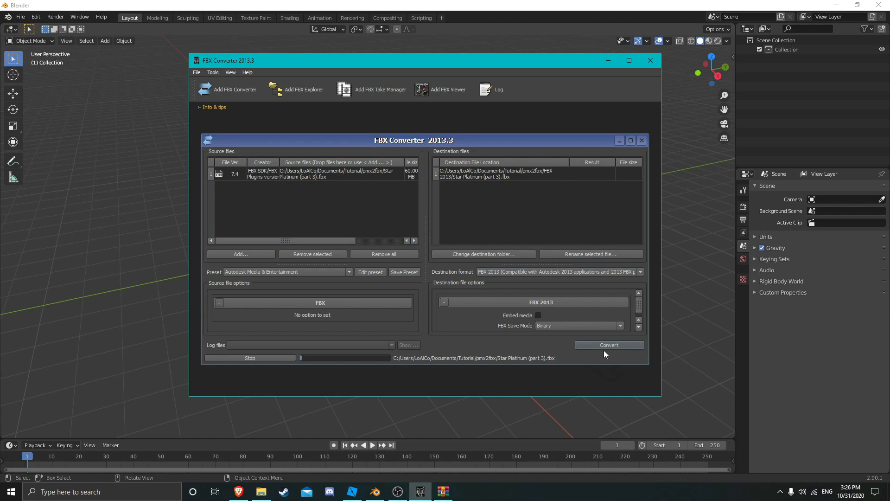
{"action": "left_click", "coordinate": [608, 344]}
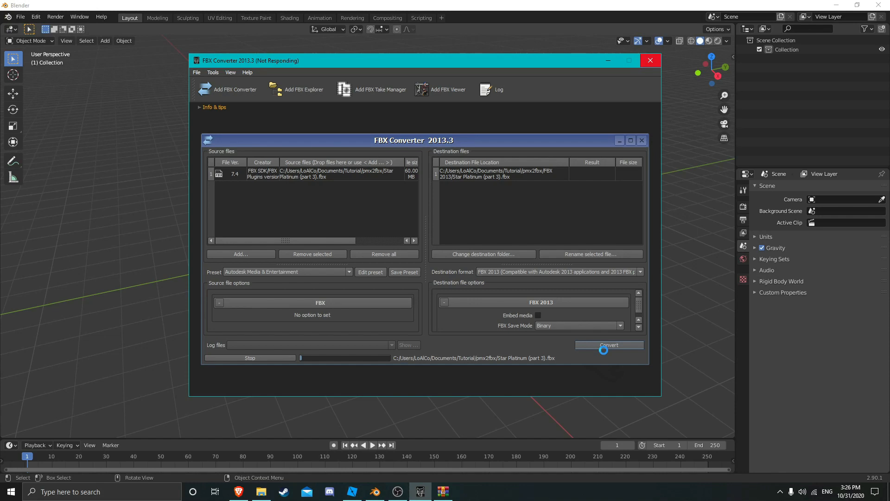
{"action": "left_click", "coordinate": [607, 345]}
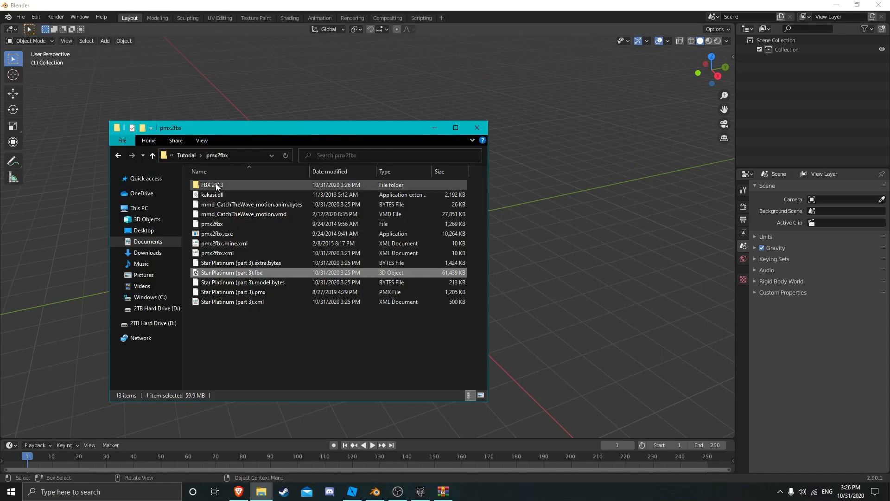
Step: Open the FBX 2013 folder and select the converted Star Platinum (part 3).fbx
{"action": "double_click", "coordinate": [211, 185]}
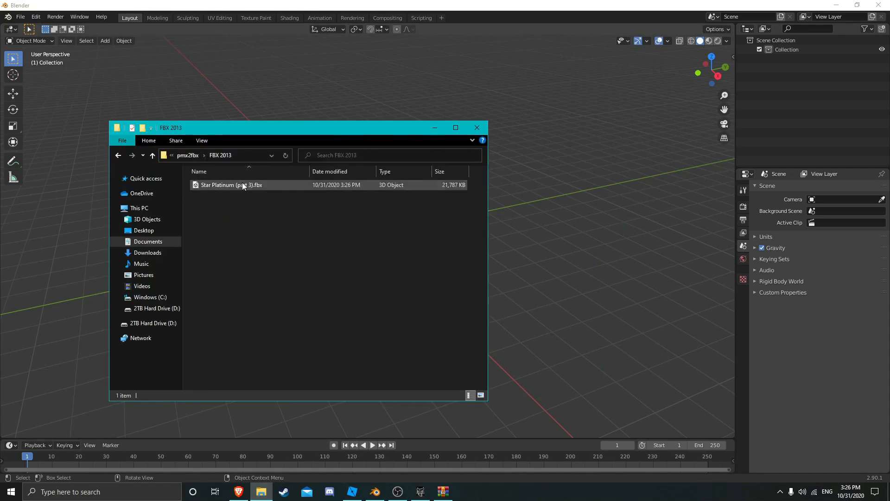
{"action": "left_click", "coordinate": [231, 185]}
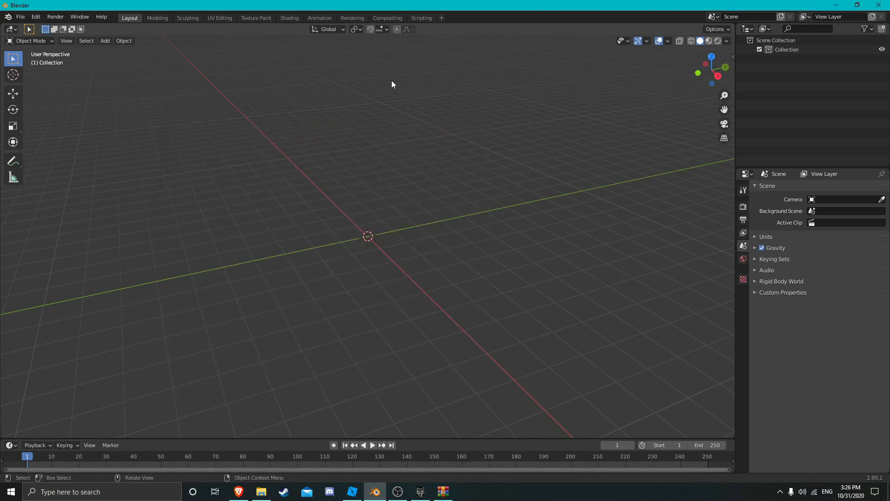
{"action": "mouse_move", "coordinate": [400, 190]}
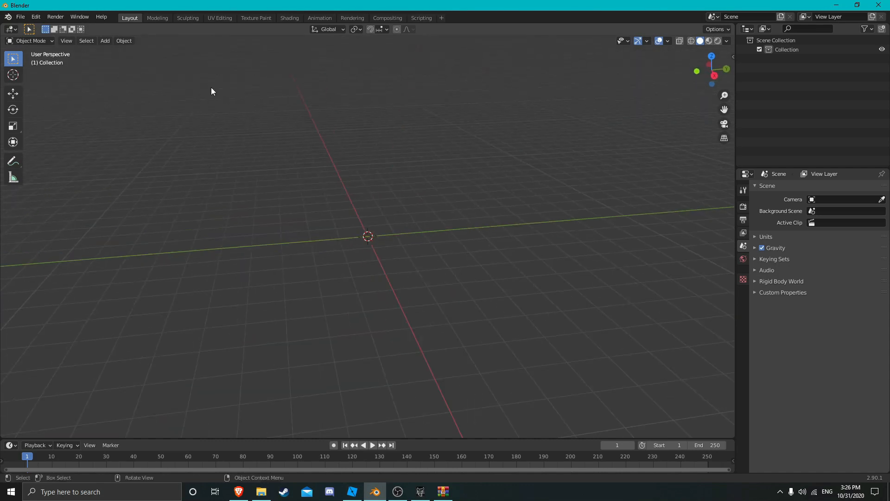
Step: Import Star Platinum (part 3).fbx from the pmx2fbx folder via File > Import > FBX
{"action": "left_click", "coordinate": [20, 17]}
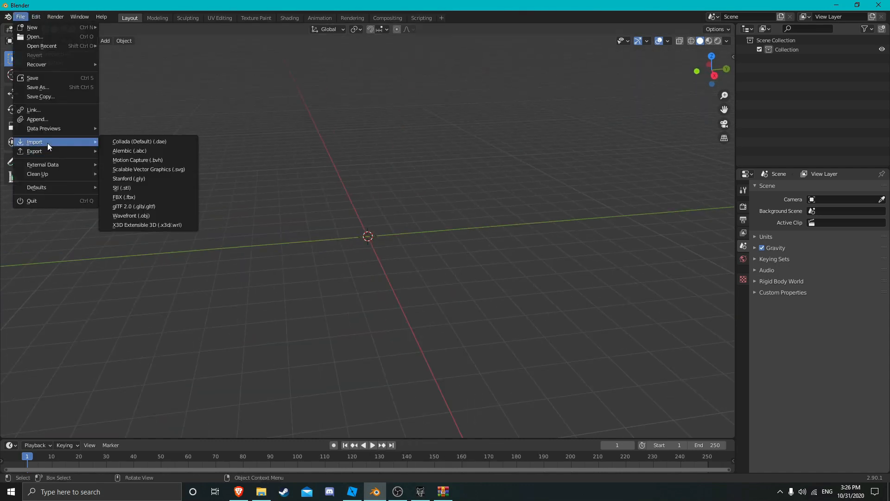
{"action": "mouse_move", "coordinate": [123, 197]}
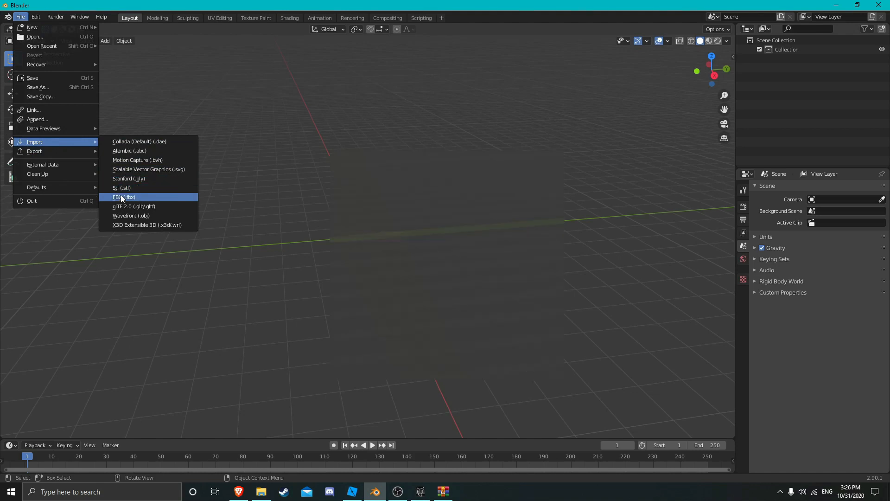
{"action": "left_click", "coordinate": [123, 197]}
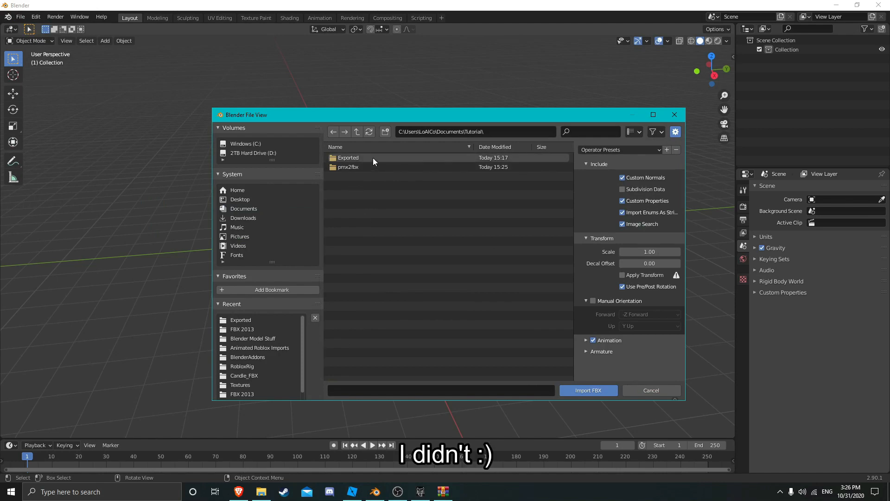
{"action": "double_click", "coordinate": [347, 166]}
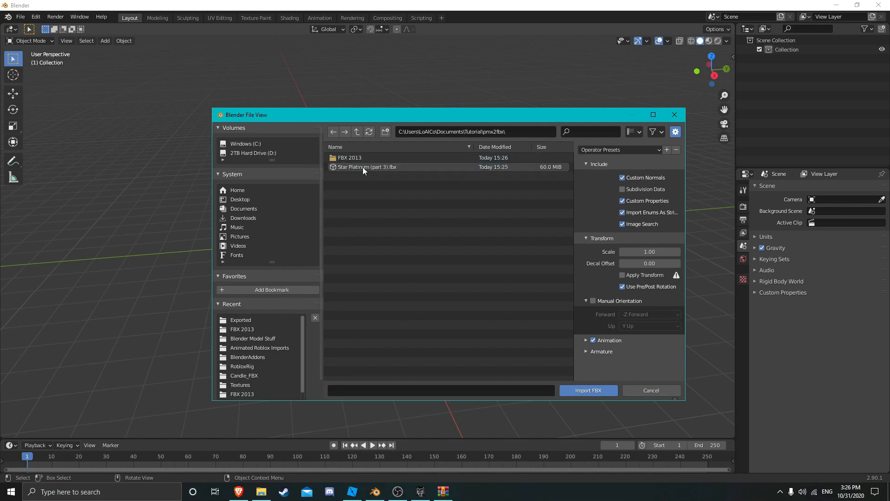
{"action": "double_click", "coordinate": [349, 157]}
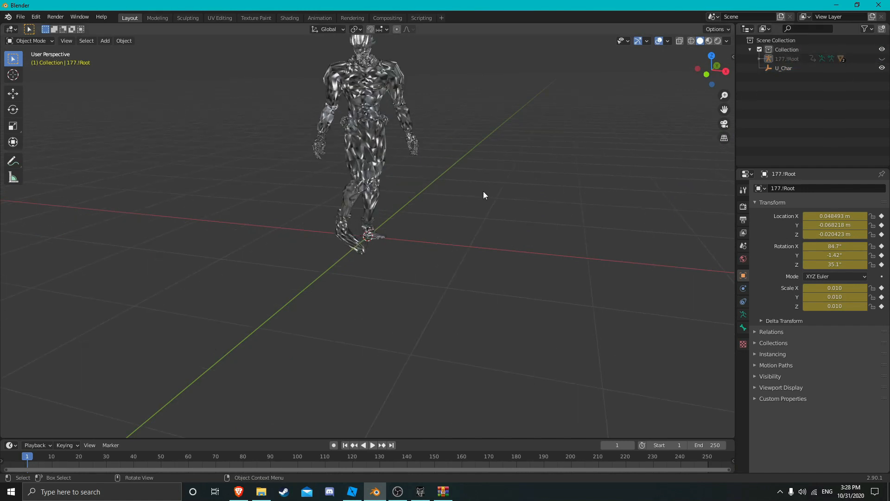
Step: Play the imported Star Platinum dance animation from the timeline
{"action": "left_click", "coordinate": [364, 445]}
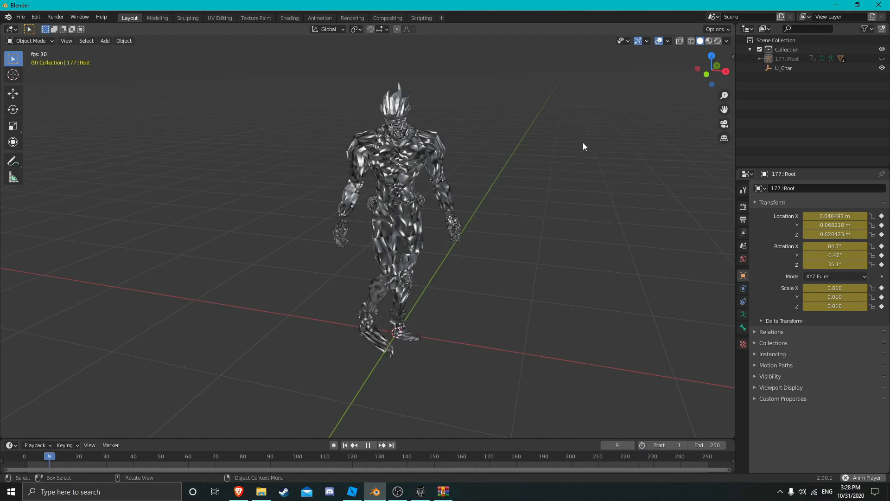
{"action": "left_click", "coordinate": [367, 445]}
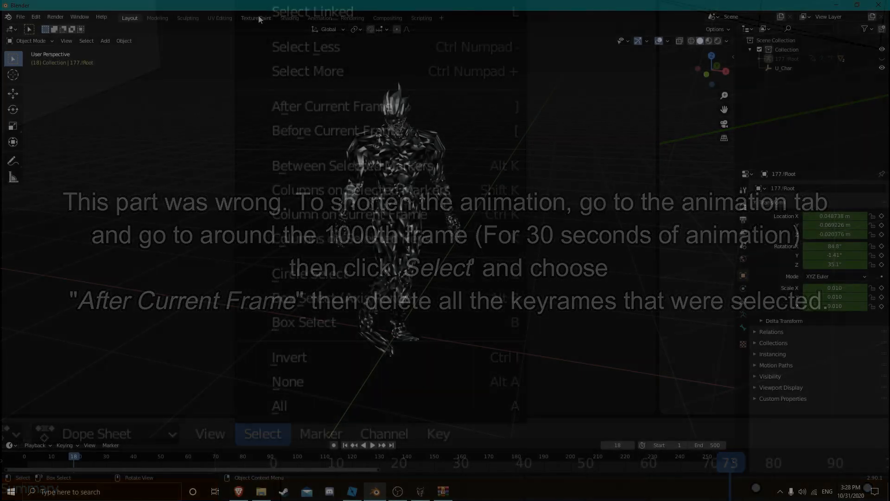
Step: Open Blender's File menu
{"action": "left_click", "coordinate": [20, 17]}
{"action": "type", "text": "SP Groovin.fbx"}
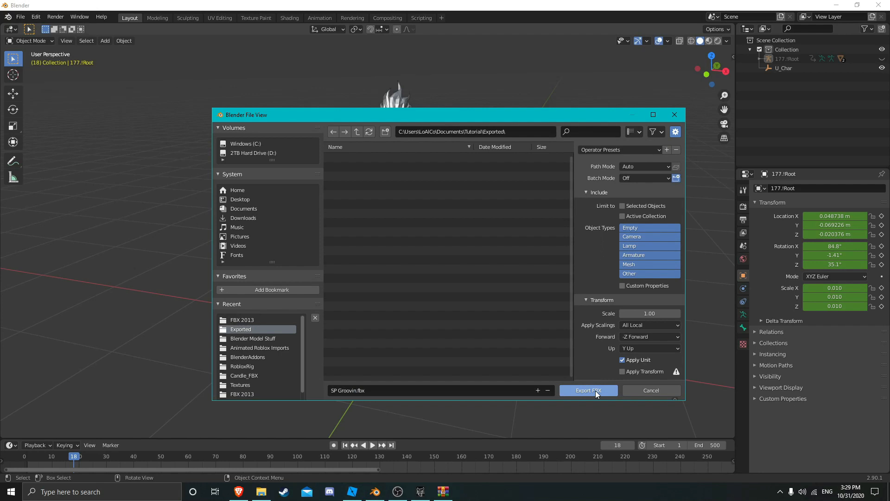
Step: Export the animated Star Platinum scene as SP Groovin.fbx into the Exported folder
{"action": "left_click", "coordinate": [587, 389]}
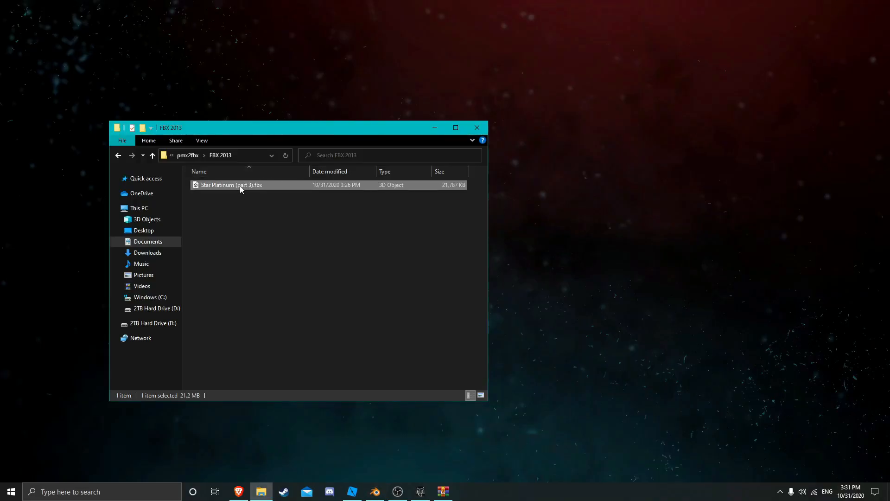
{"action": "mouse_move", "coordinate": [286, 197]}
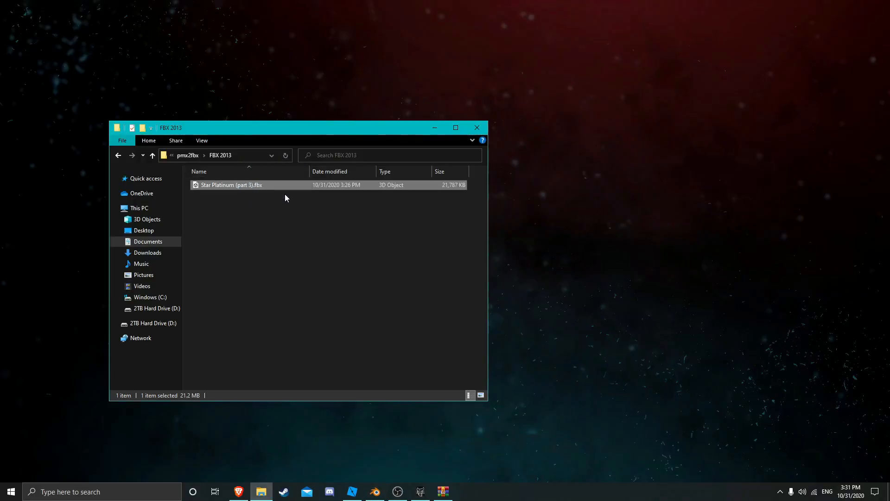
Step: Confirm SP Groovin.fbx (30,943 KB) is in Documents > Tutorial > Exported, then bring up Roblox Studio
{"action": "left_click", "coordinate": [152, 155]}
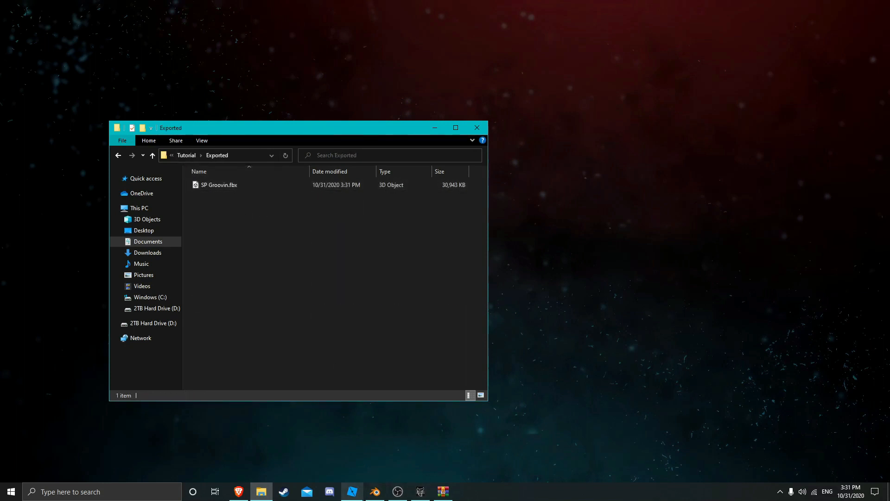
{"action": "left_click", "coordinate": [351, 491]}
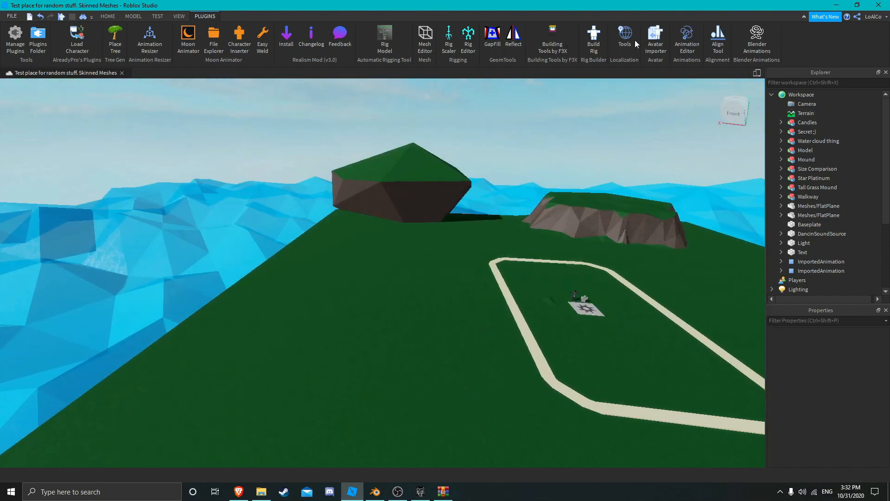
Step: Import SP Groovin.fbx from the Exported folder as a rig using Avatar Importer's Rig FBX
{"action": "left_click", "coordinate": [655, 40]}
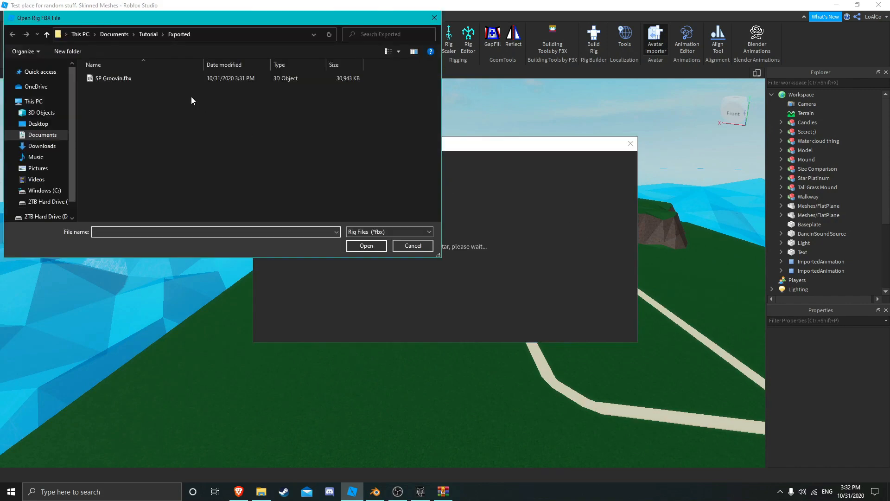
{"action": "left_click", "coordinate": [366, 245]}
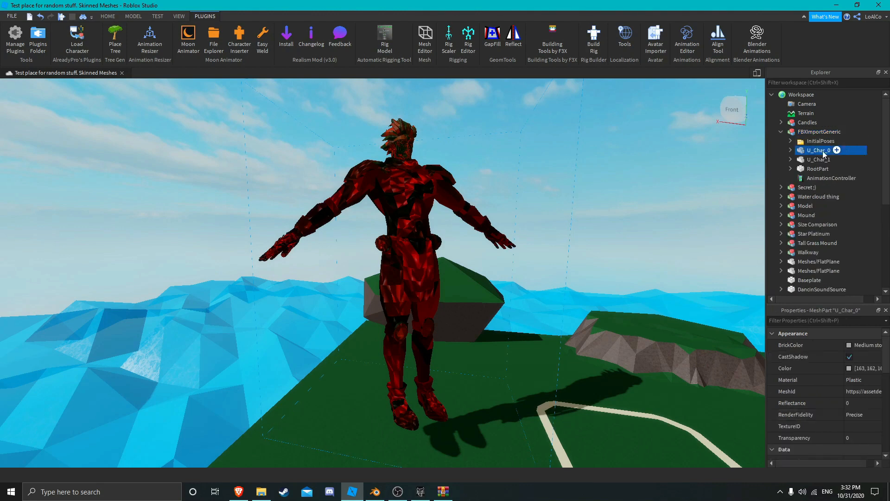
Step: Add a SurfaceAppearance to U_Char_0 and paste the texture asset id into its ColorMap
{"action": "left_click", "coordinate": [836, 150]}
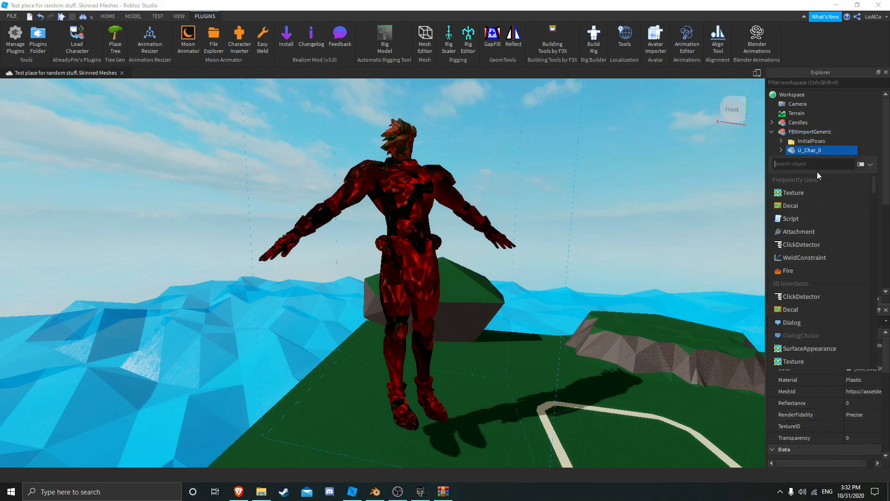
{"action": "type", "text": "s"}
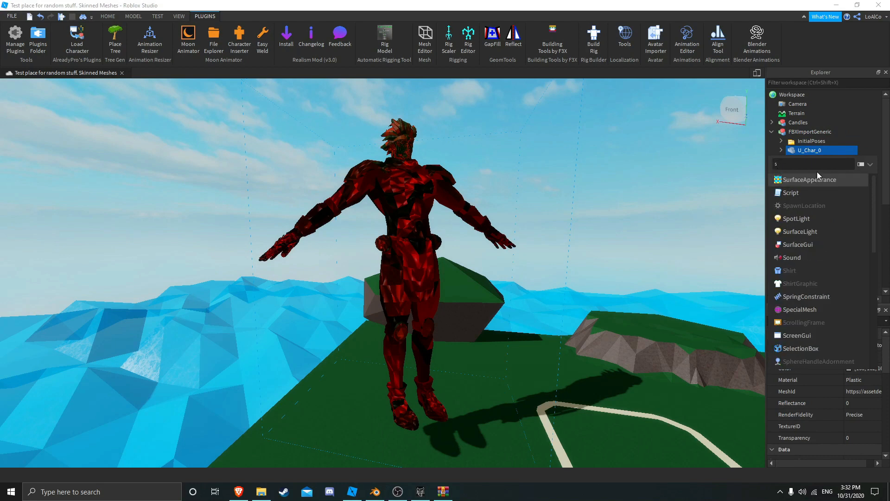
{"action": "type", "text": "u"}
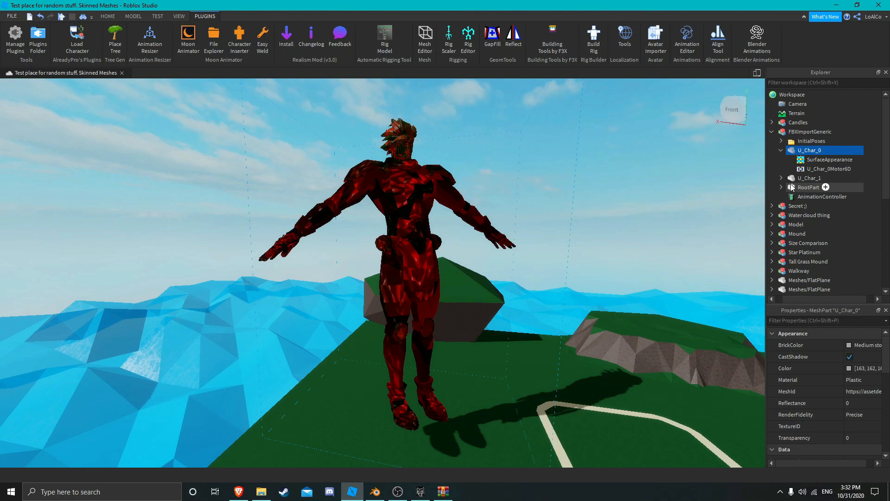
{"action": "left_click", "coordinate": [829, 159]}
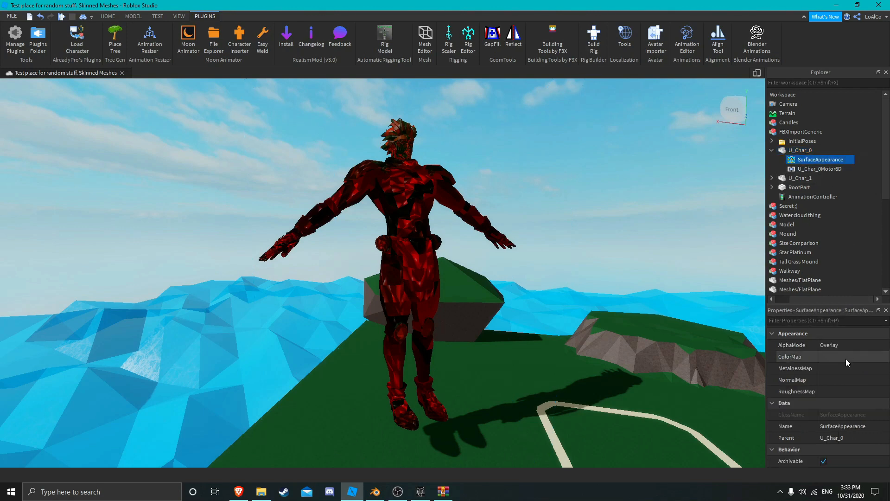
{"action": "left_click", "coordinate": [829, 356]}
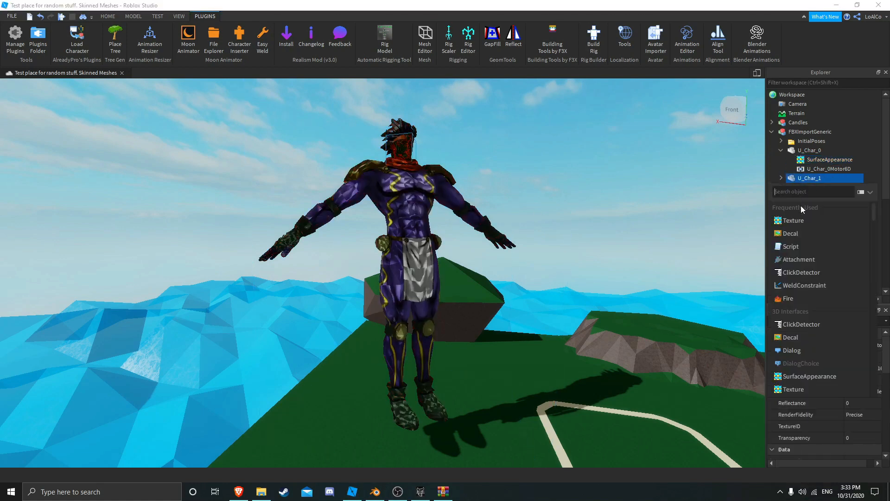
Step: Add a SurfaceAppearance with the texture ColorMap to U_Char_1, then collapse InitialPoses
{"action": "type", "text": "su"}
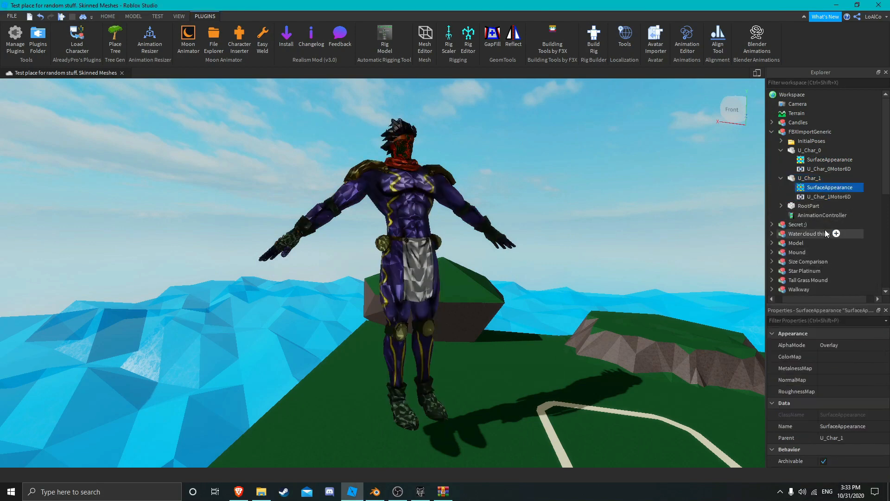
{"action": "left_click", "coordinate": [788, 356]}
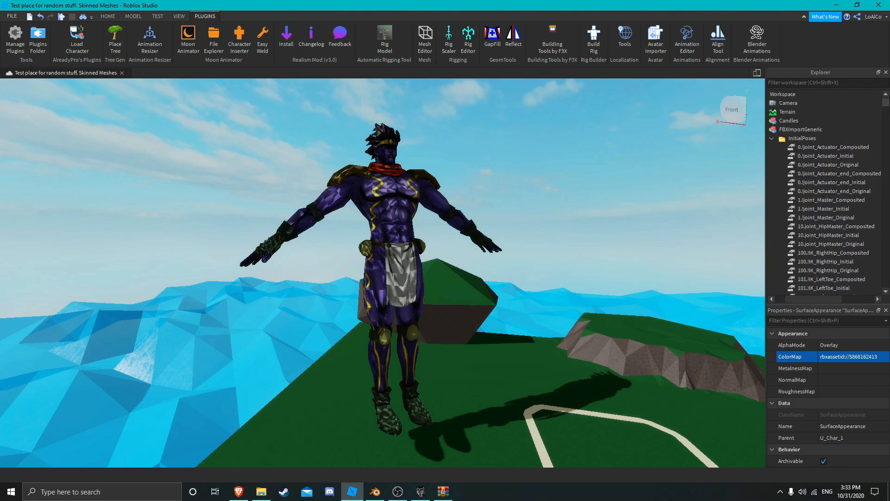
{"action": "left_click", "coordinate": [771, 138]}
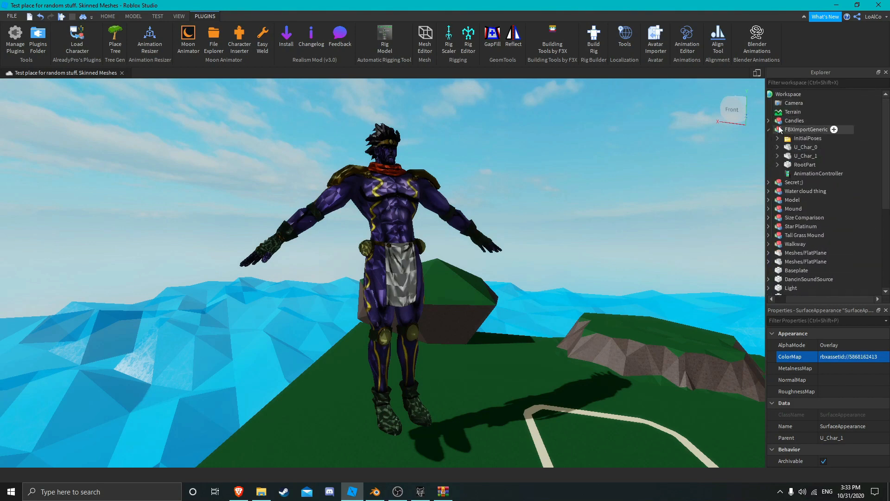
Step: Open the Animation Editor on FBXImportGeneric and import SP Groovin.fbx as an FBX animation
{"action": "left_click", "coordinate": [777, 129]}
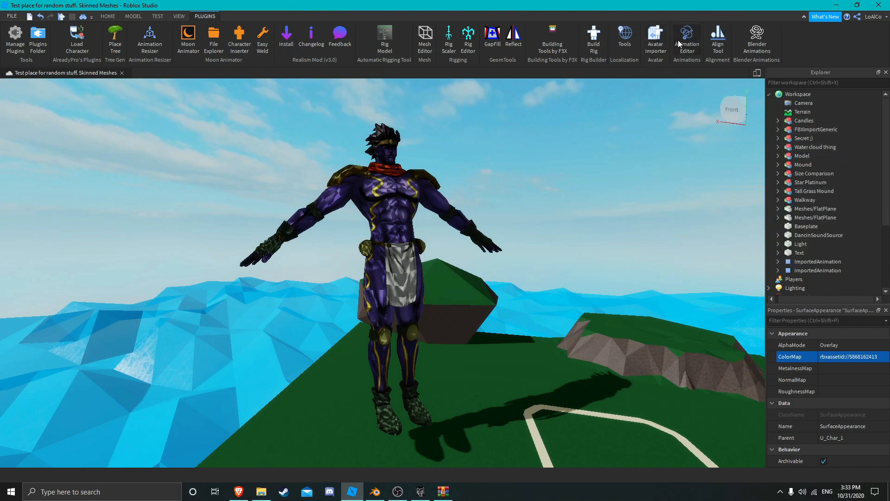
{"action": "left_click", "coordinate": [686, 37]}
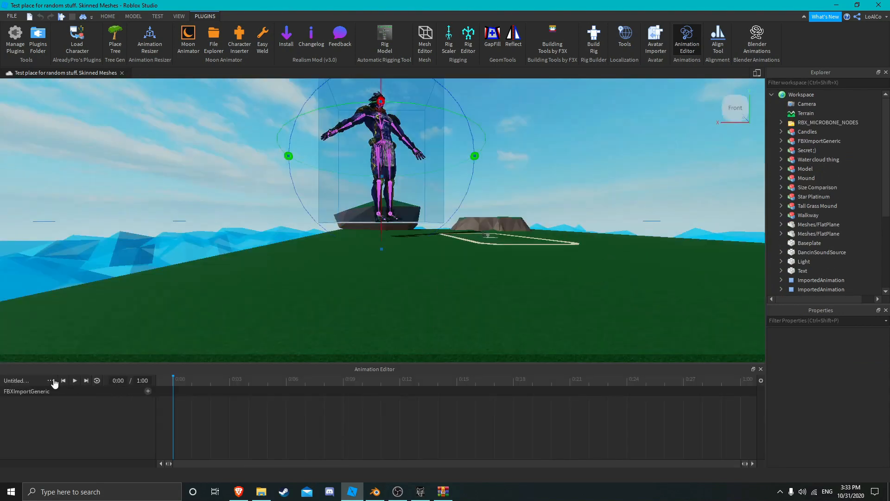
{"action": "left_click", "coordinate": [50, 380]}
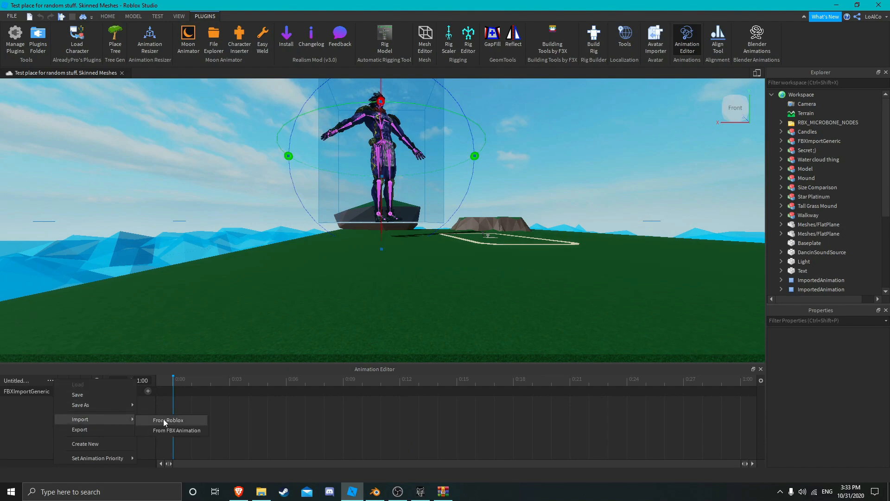
{"action": "left_click", "coordinate": [172, 430]}
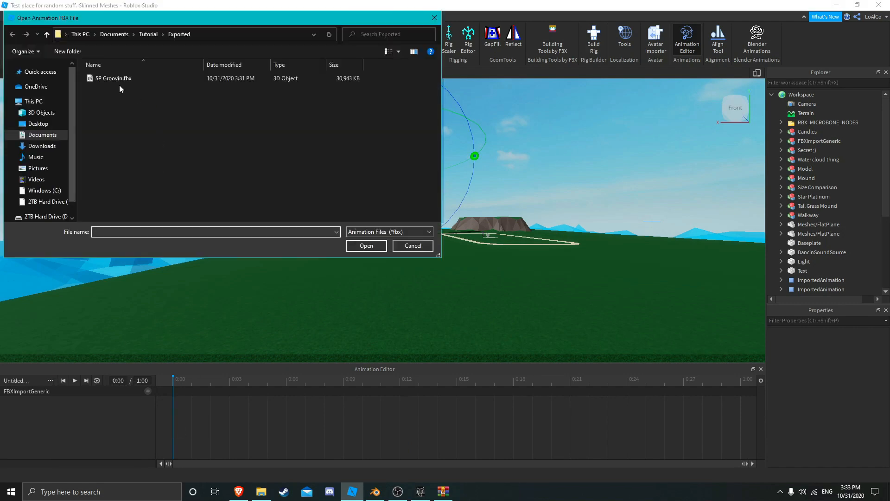
{"action": "left_click", "coordinate": [113, 78]}
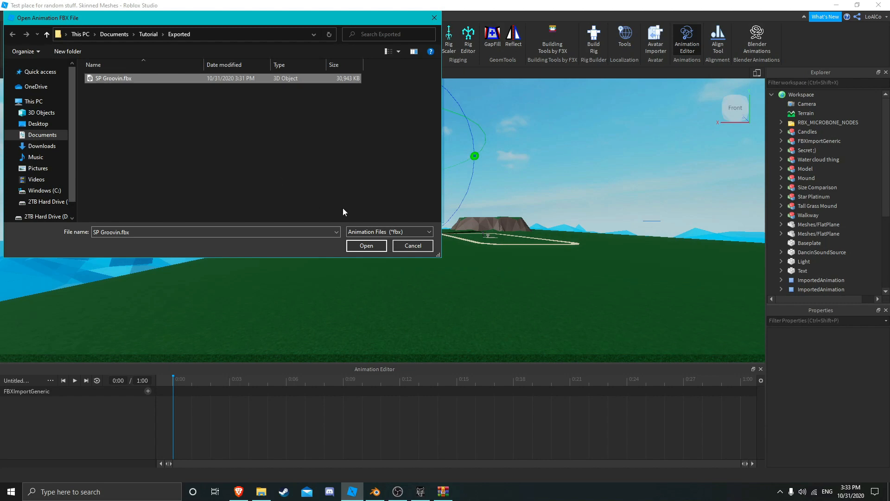
{"action": "left_click", "coordinate": [366, 245]}
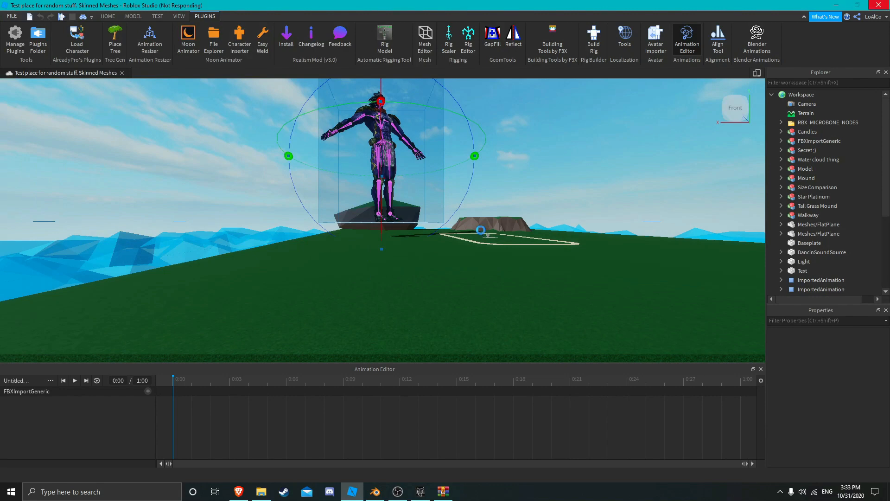
{"action": "mouse_move", "coordinate": [643, 223]}
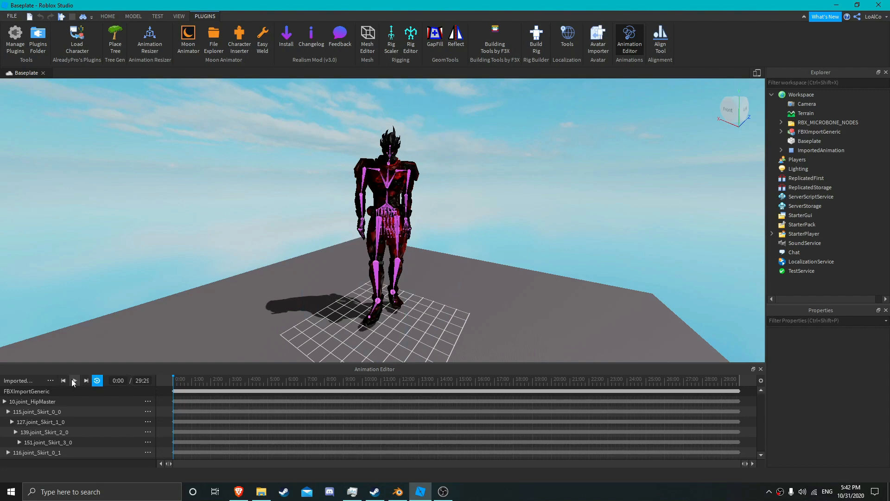
Step: Play the 29:28 SP Groovin dance preview in the Animation Editor timeline
{"action": "left_click", "coordinate": [73, 380]}
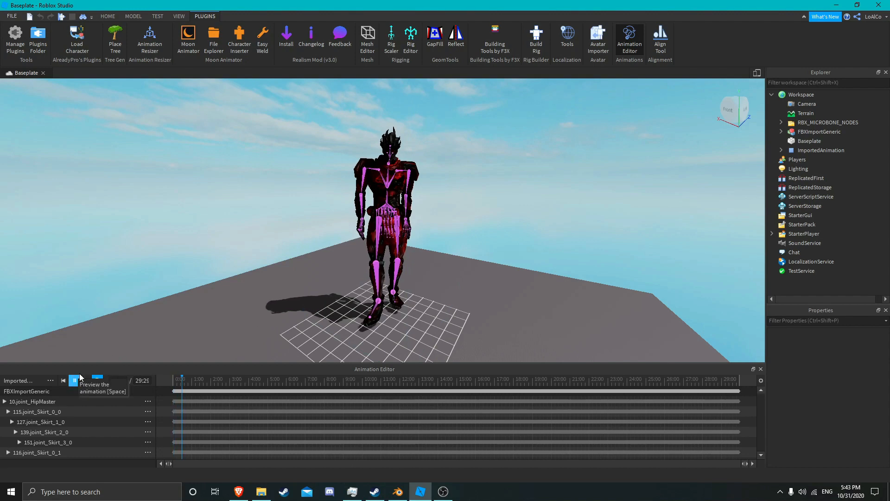
{"action": "left_click", "coordinate": [74, 380]}
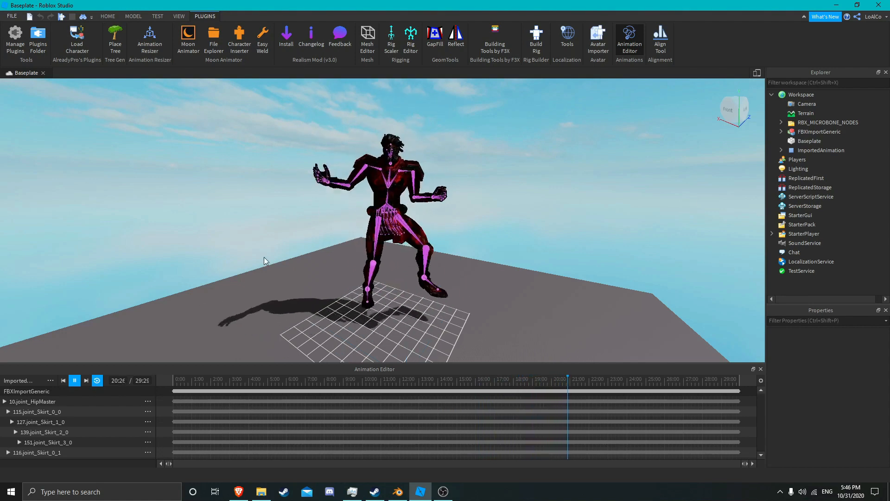
Step: Pause the dance preview at 23:20, leaving the rig mid-pose
{"action": "left_click", "coordinate": [74, 380]}
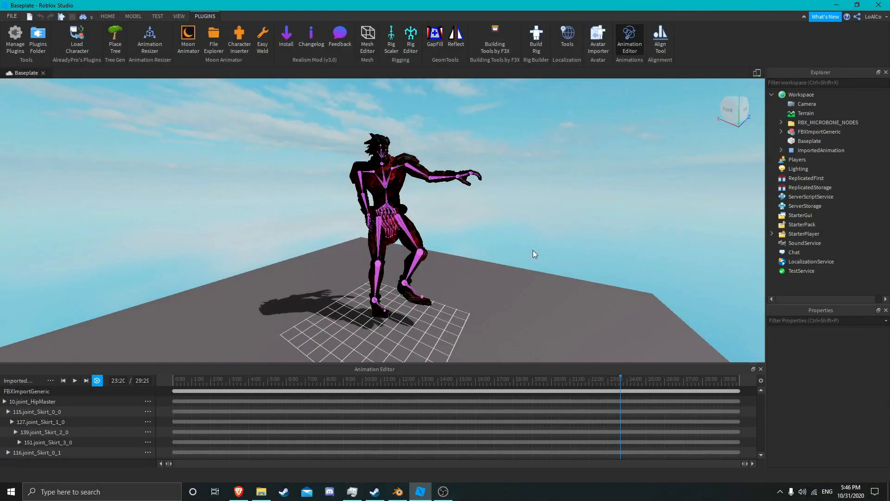
{"action": "mouse_move", "coordinate": [533, 249]}
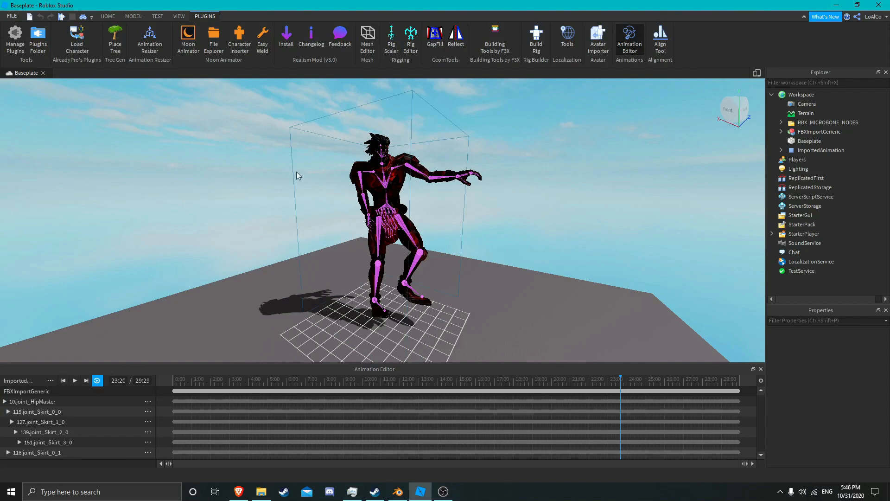
Step: Switch to the Model tab to show the Scale and Move tools
{"action": "left_click", "coordinate": [133, 16]}
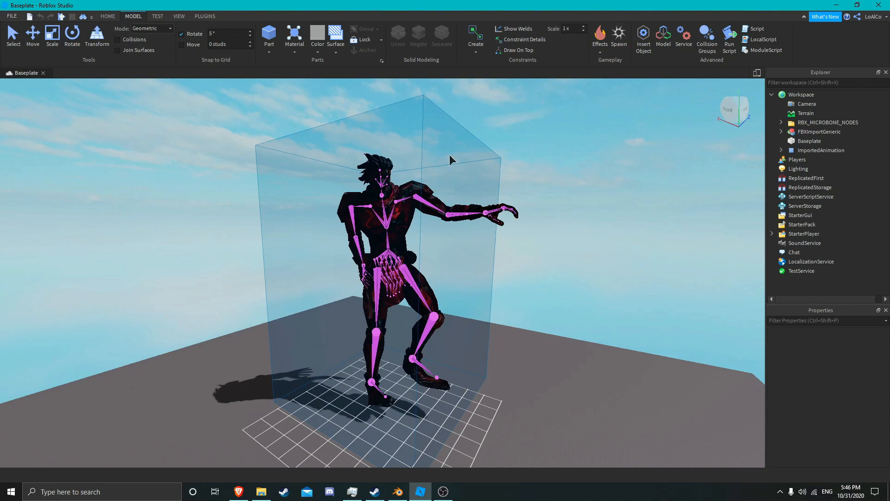
{"action": "mouse_move", "coordinate": [561, 322]}
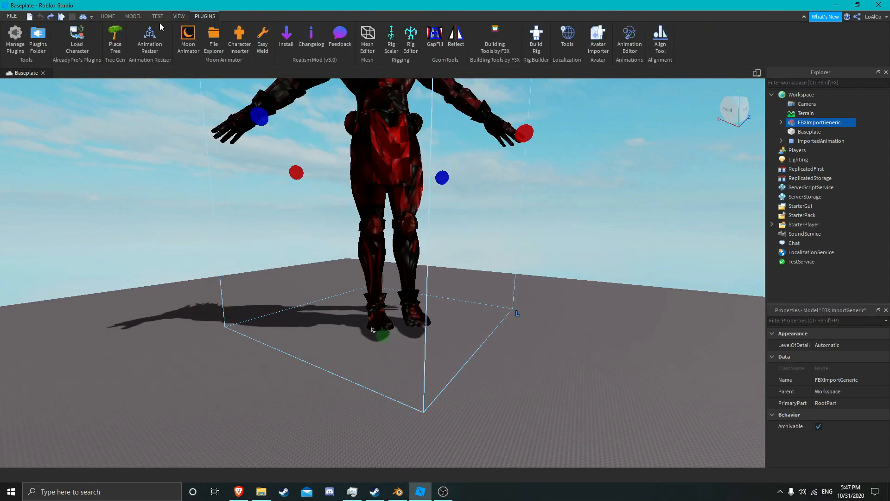
Step: Shrink FBXImportGeneric with the Scale tool and record it in the resizer (0.0509 difference)
{"action": "left_click", "coordinate": [150, 40]}
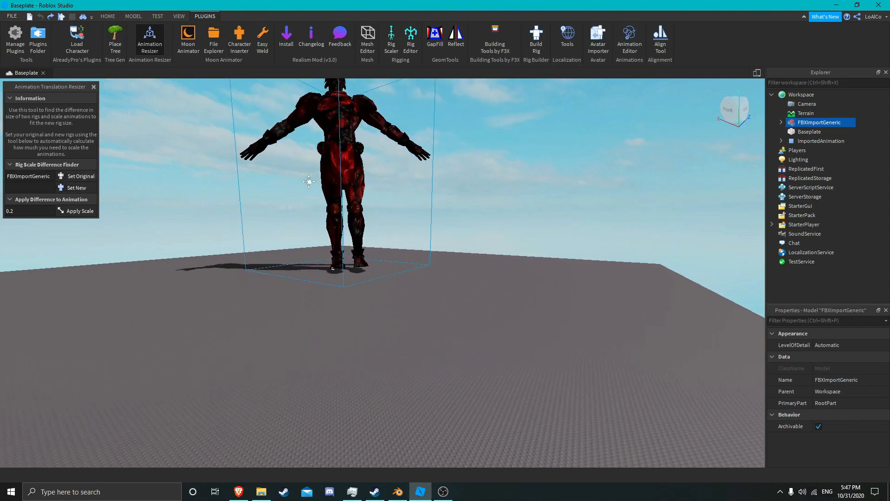
{"action": "left_click", "coordinate": [133, 16]}
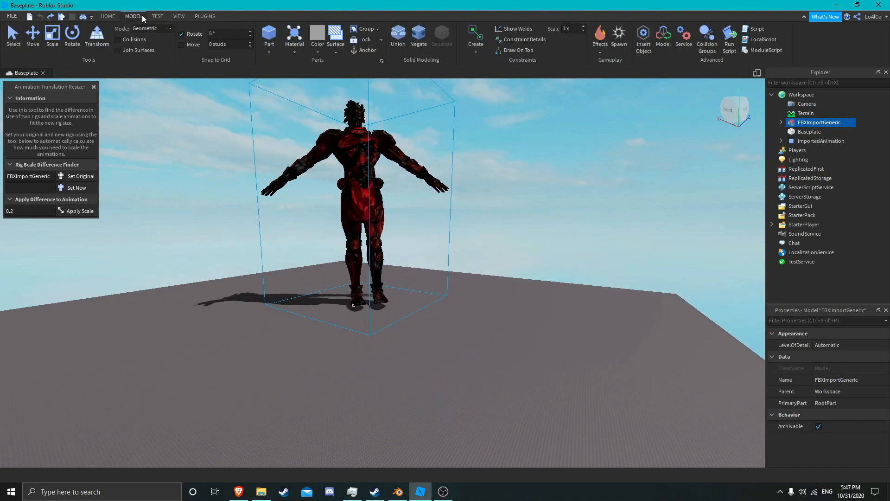
{"action": "left_click", "coordinate": [51, 35]}
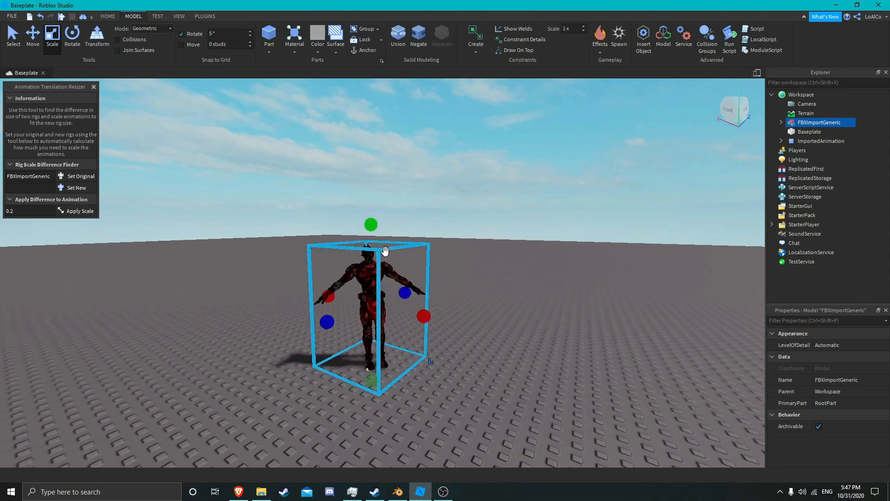
{"action": "left_click", "coordinate": [76, 187]}
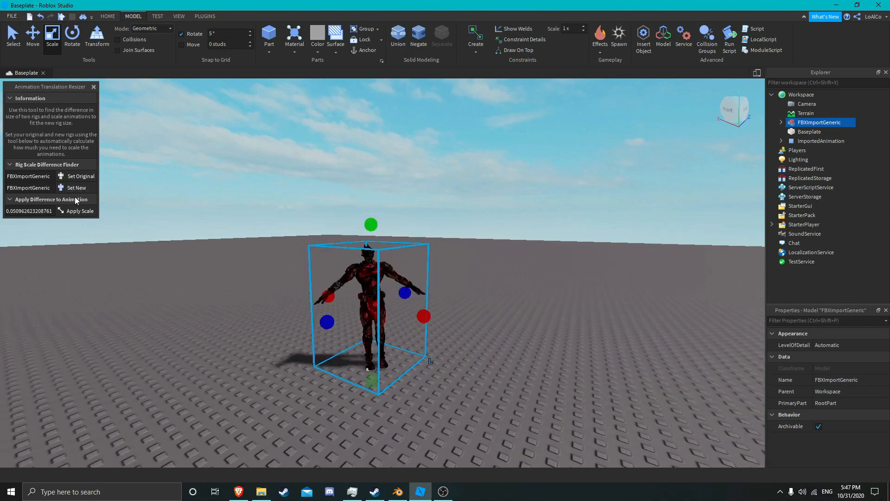
{"action": "mouse_move", "coordinate": [806, 150]}
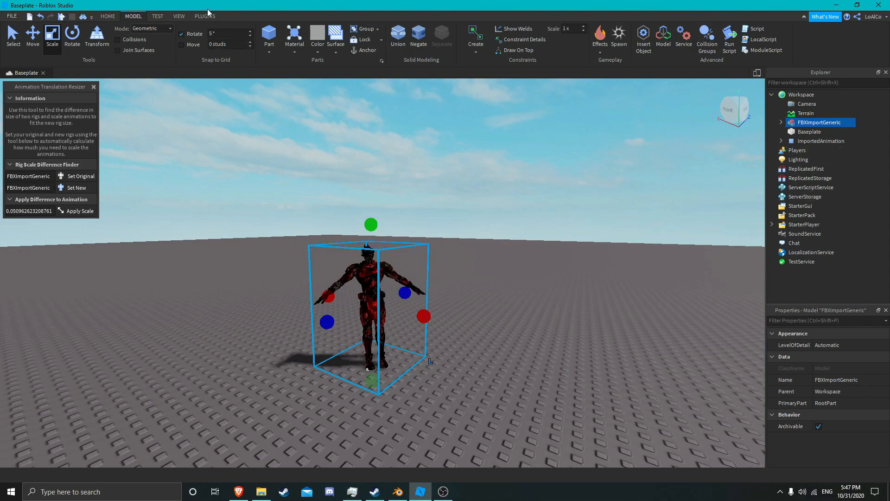
{"action": "left_click", "coordinate": [205, 16]}
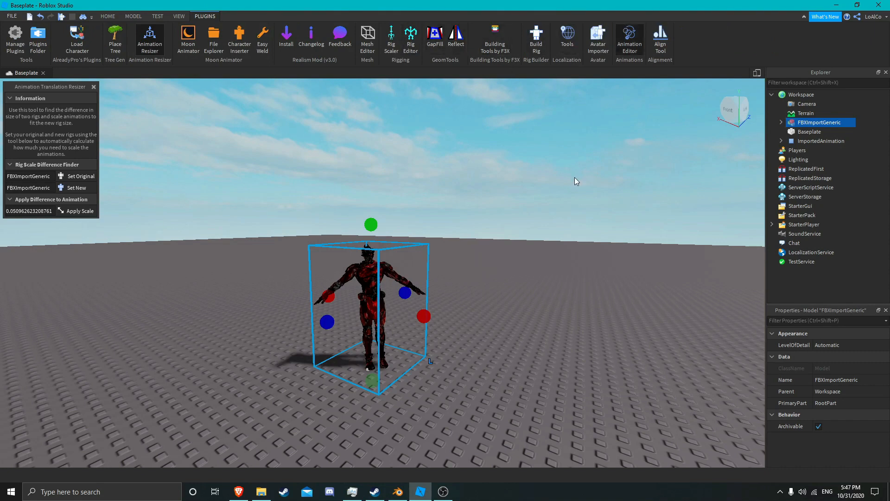
{"action": "mouse_move", "coordinate": [426, 298]}
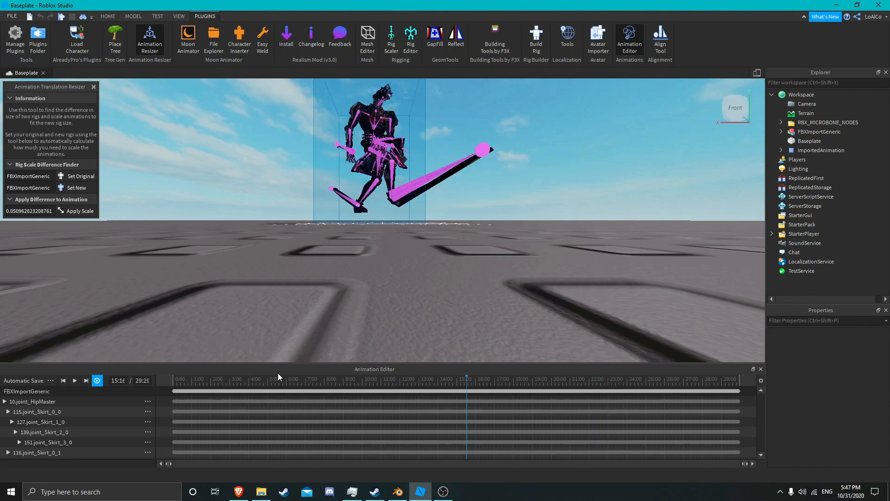
{"action": "mouse_move", "coordinate": [220, 386]}
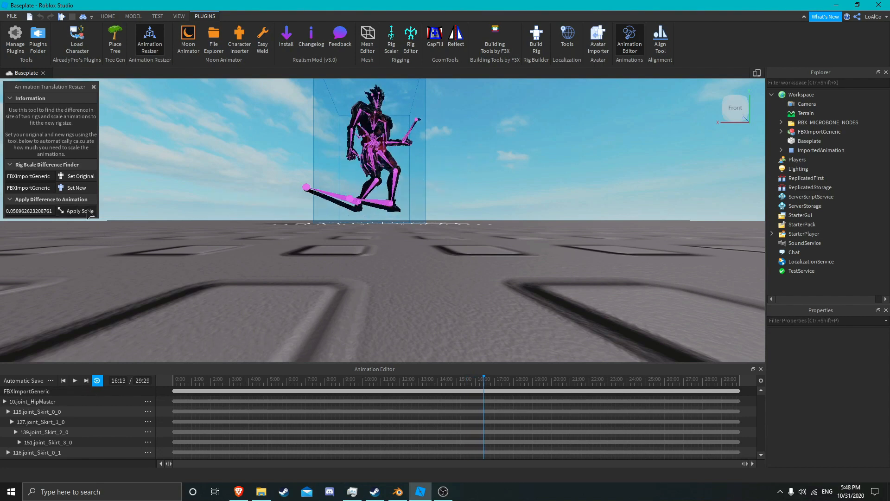
Step: Select the rig's Automatic Save animation under FBXImportGeneric > AnimSaves
{"action": "left_click", "coordinate": [51, 380]}
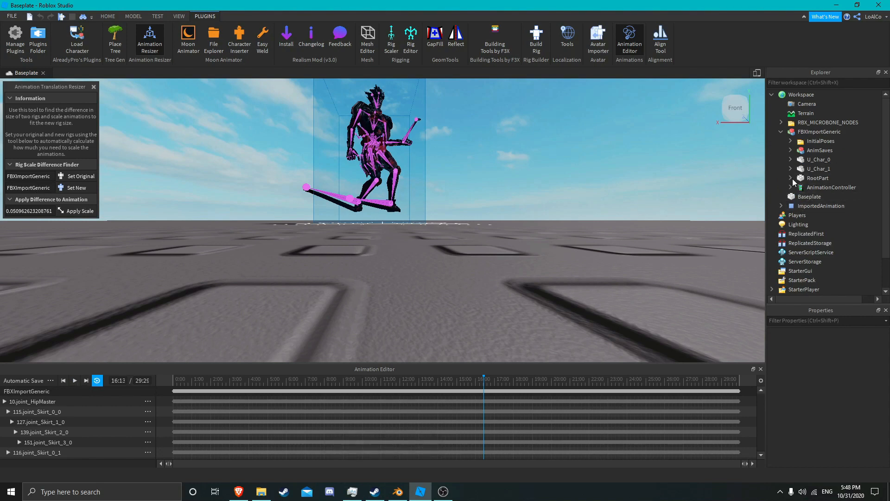
{"action": "left_click", "coordinate": [791, 150]}
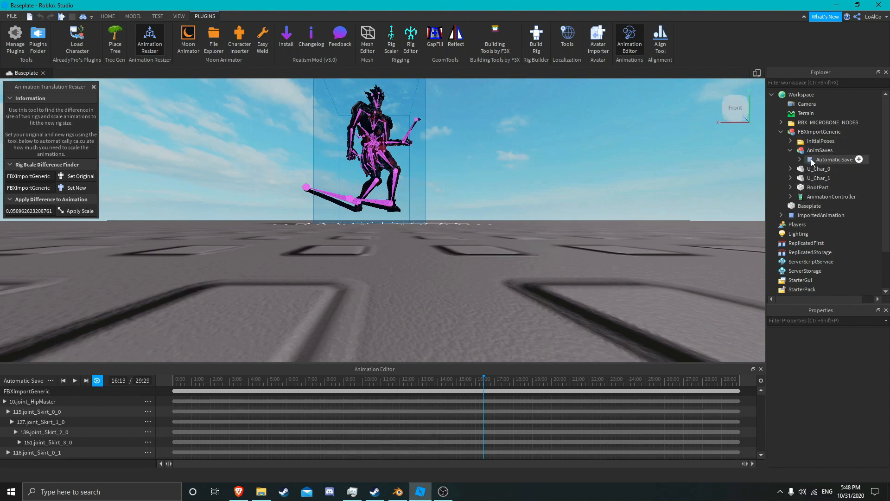
{"action": "mouse_move", "coordinate": [832, 160]}
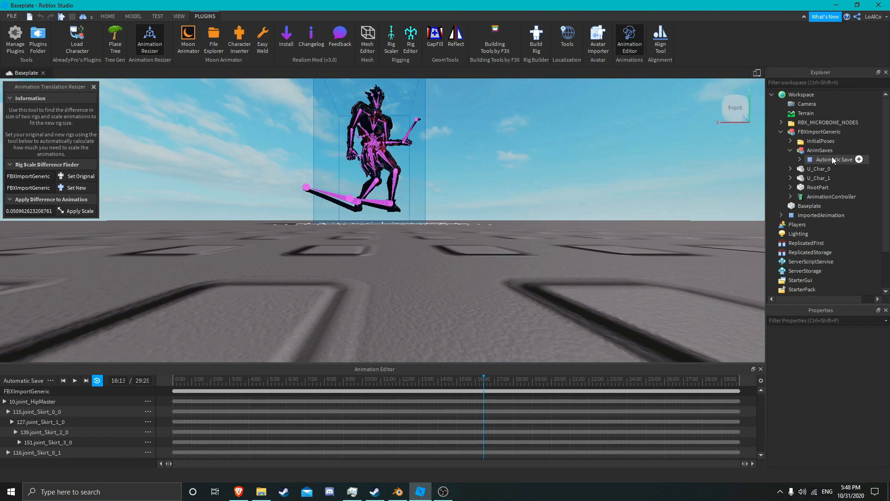
{"action": "left_click", "coordinate": [822, 150]}
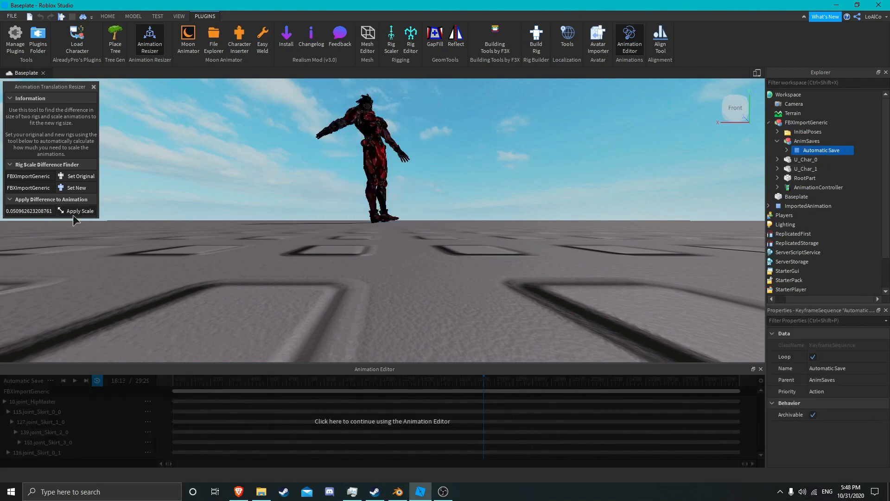
{"action": "mouse_move", "coordinate": [358, 289]}
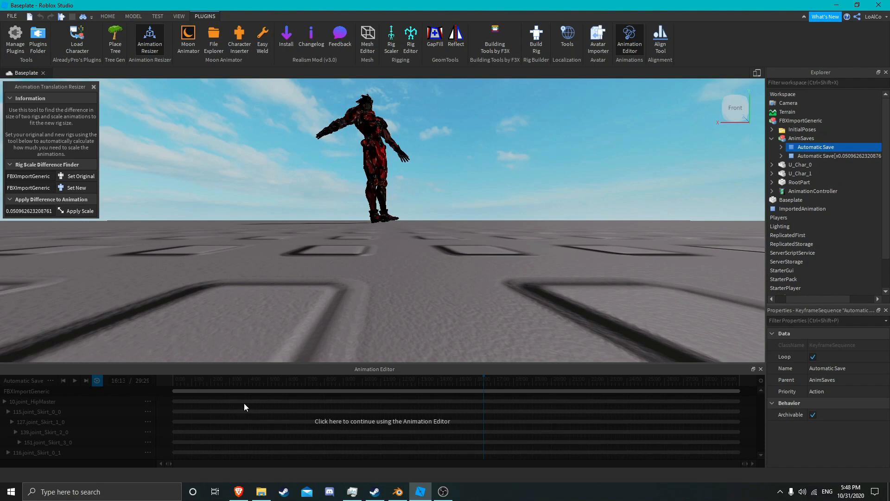
{"action": "mouse_move", "coordinate": [54, 383]}
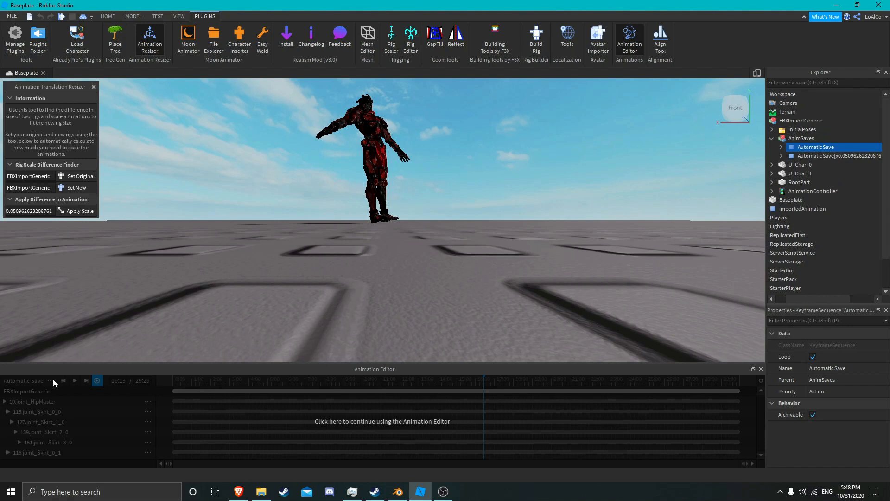
{"action": "mouse_move", "coordinate": [410, 398]}
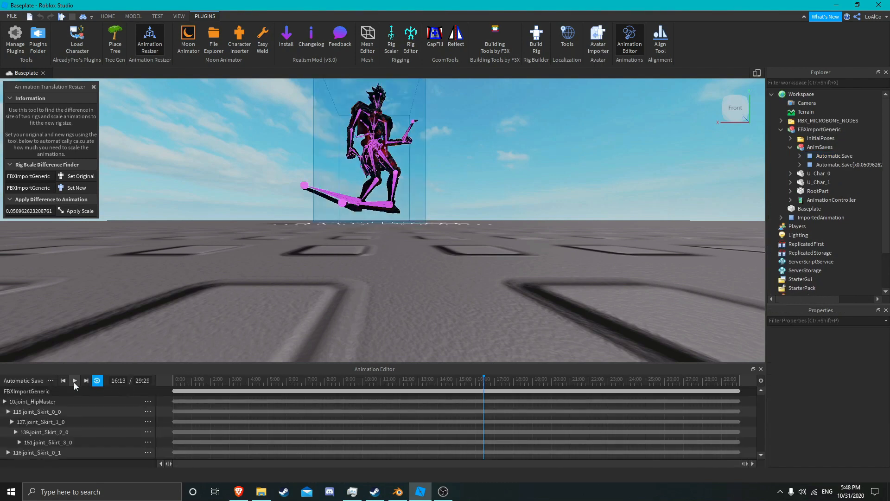
Step: Load the rescaled Automatic Save[x0.050962623208761] animation into the Animation Editor and start it
{"action": "left_click", "coordinate": [51, 380]}
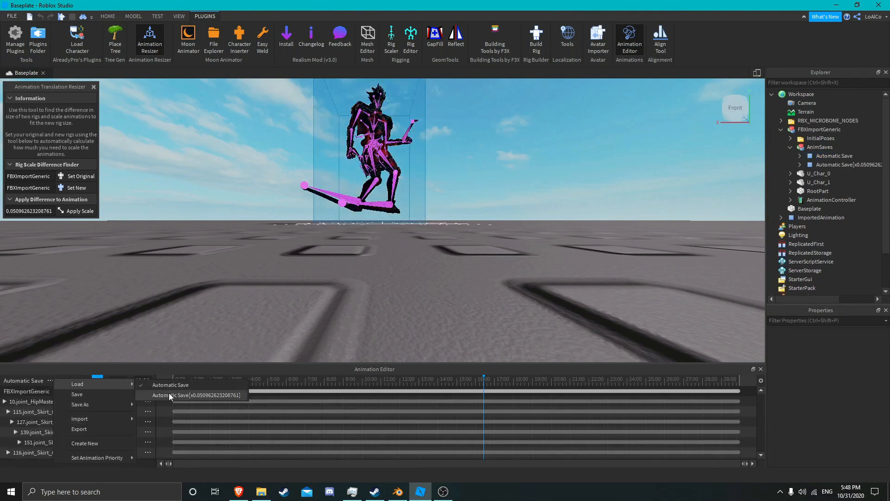
{"action": "left_click", "coordinate": [196, 395]}
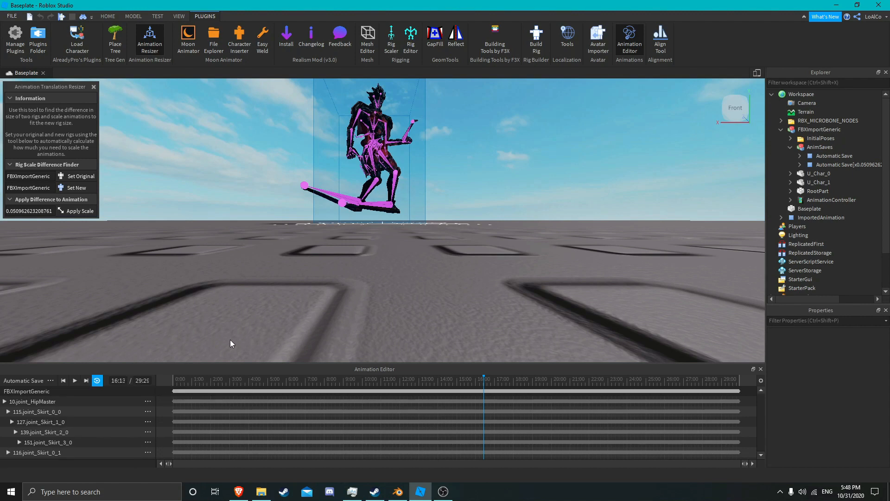
{"action": "mouse_move", "coordinate": [232, 357]}
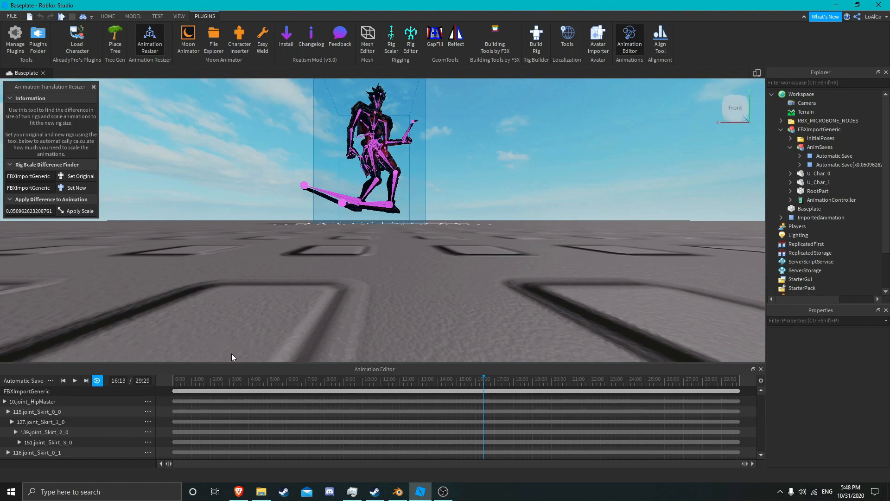
{"action": "left_click", "coordinate": [75, 380]}
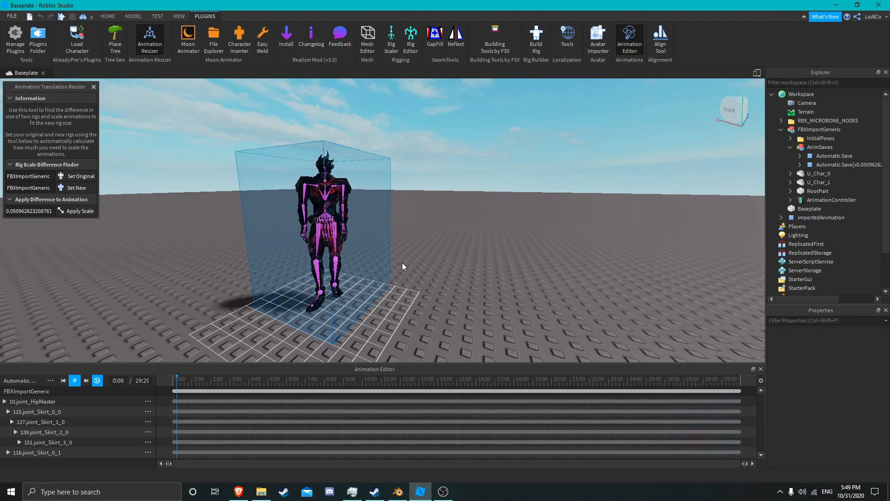
Step: Preview the rescaled dance on the shrunken rig for about 10 seconds, then stop playback
{"action": "left_click", "coordinate": [74, 380]}
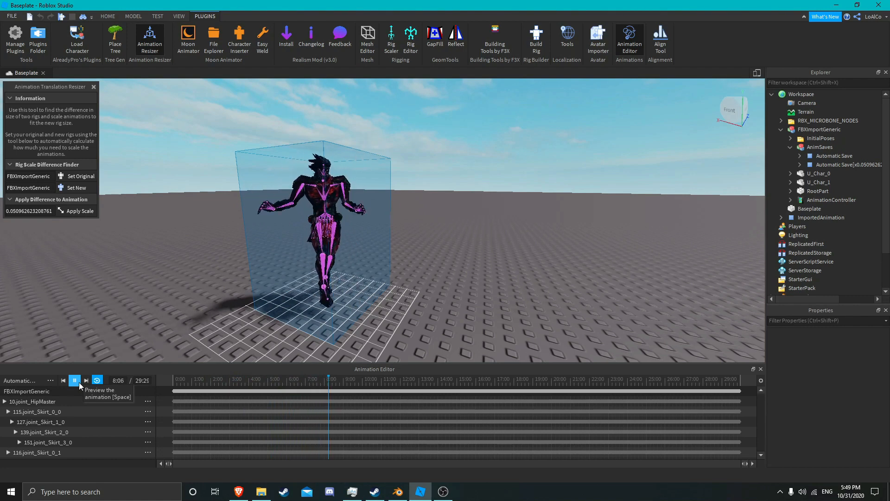
{"action": "left_click", "coordinate": [74, 380]}
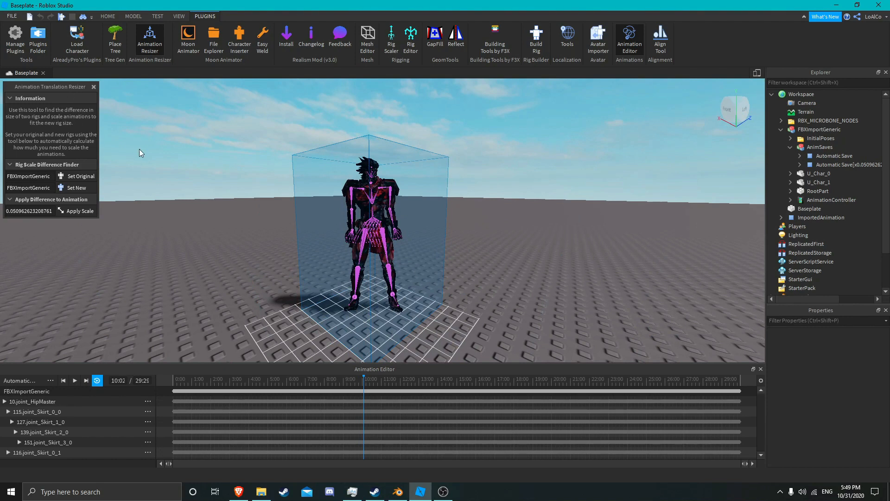
{"action": "mouse_move", "coordinate": [254, 326]}
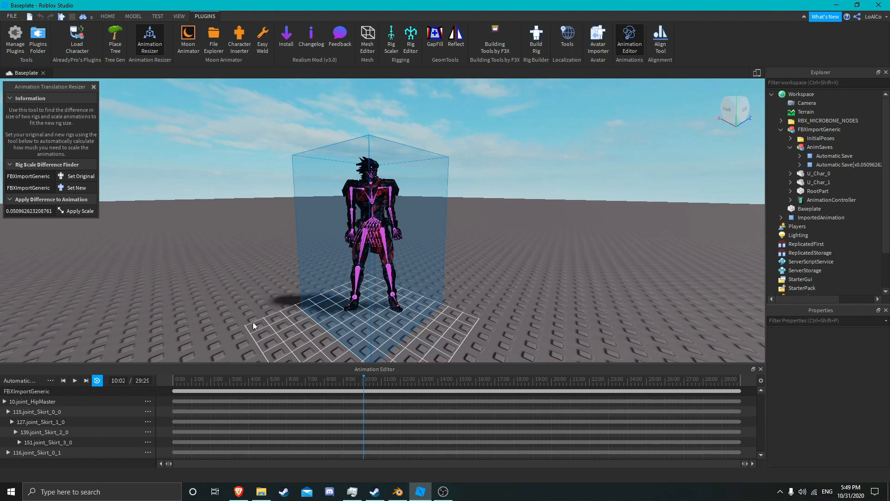
{"action": "mouse_move", "coordinate": [834, 449]}
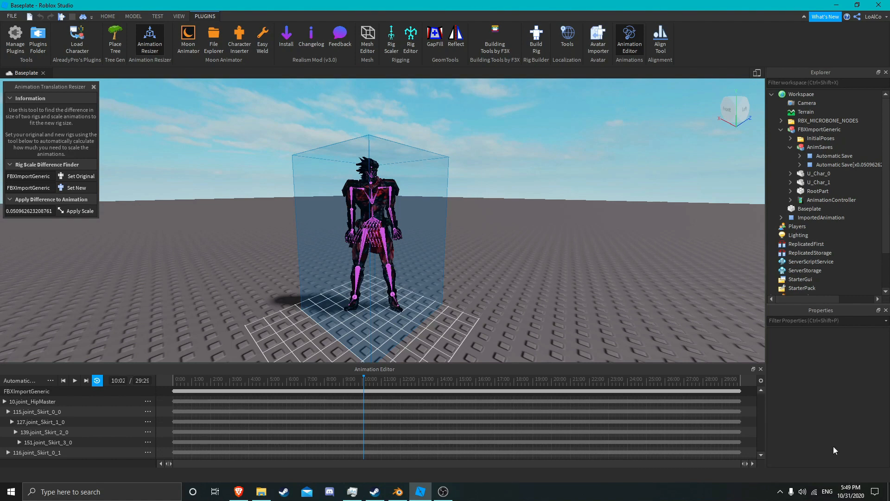
{"action": "mouse_move", "coordinate": [618, 340]}
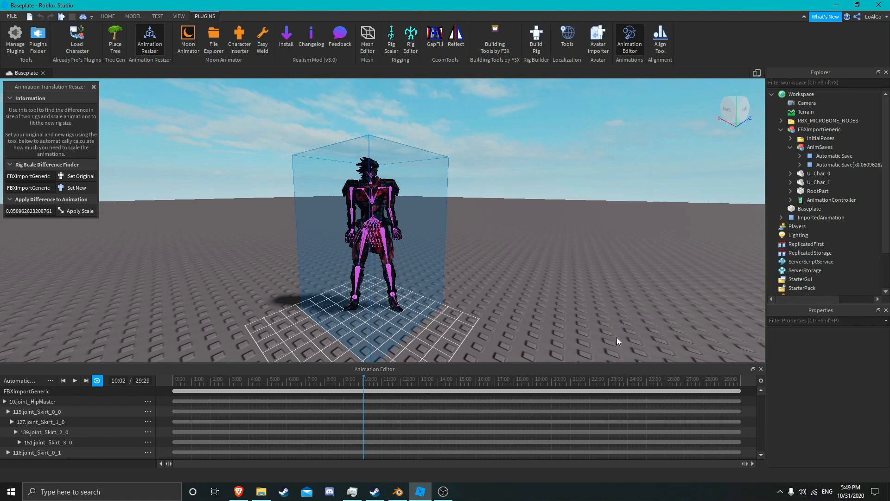